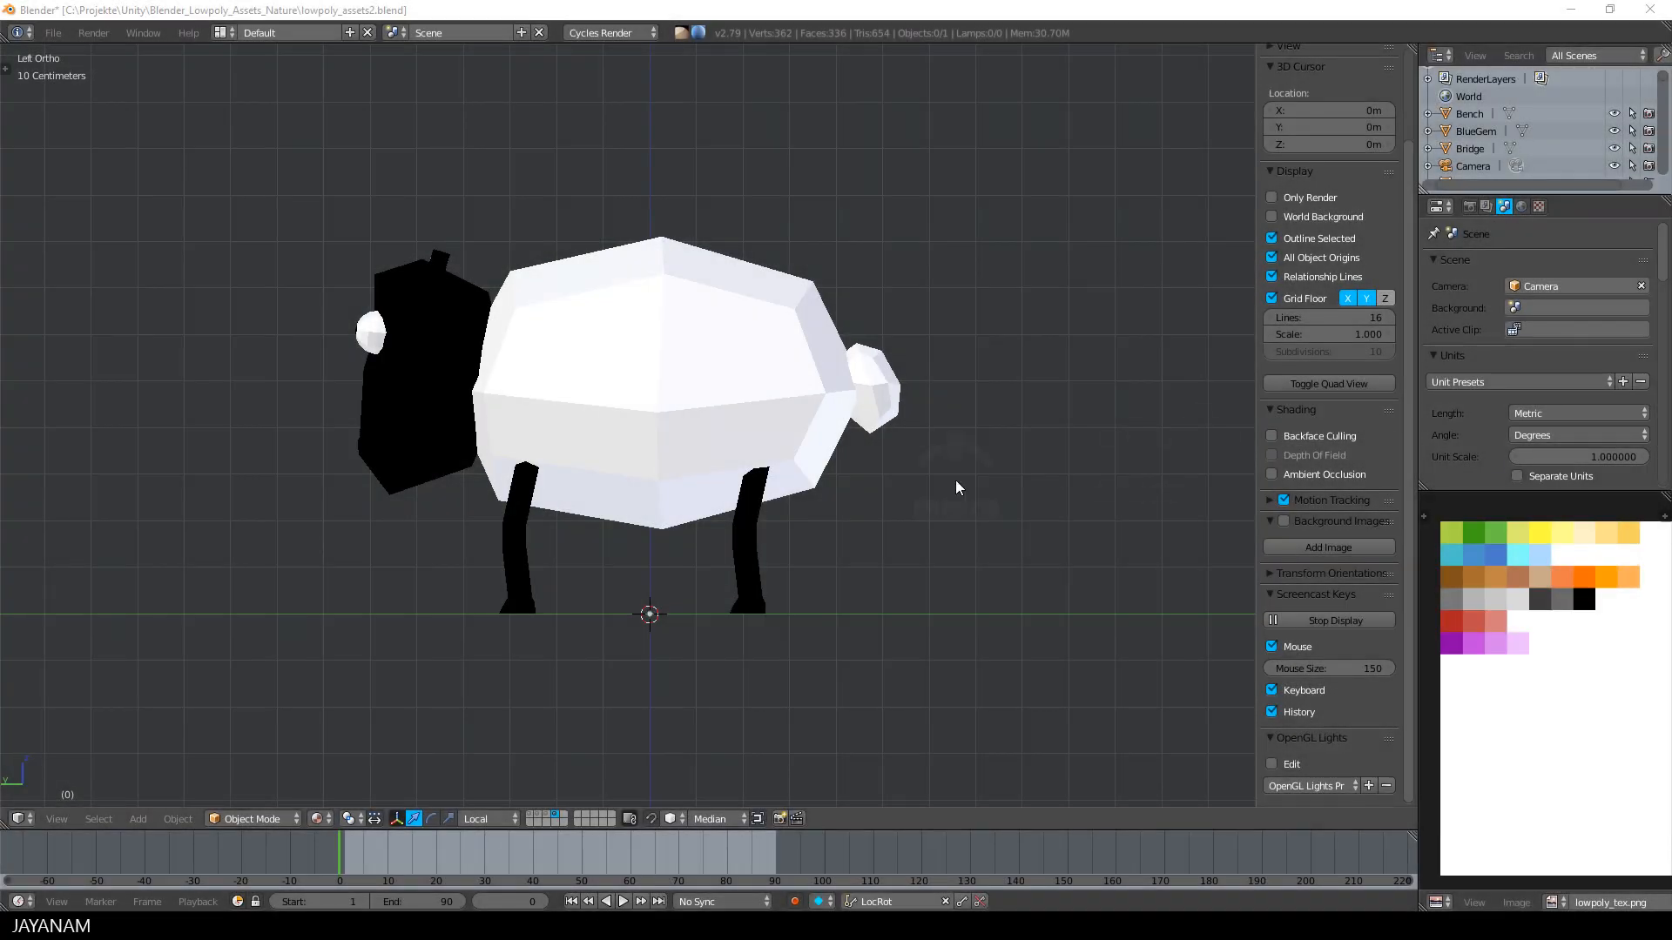
mouse_move(647, 532)
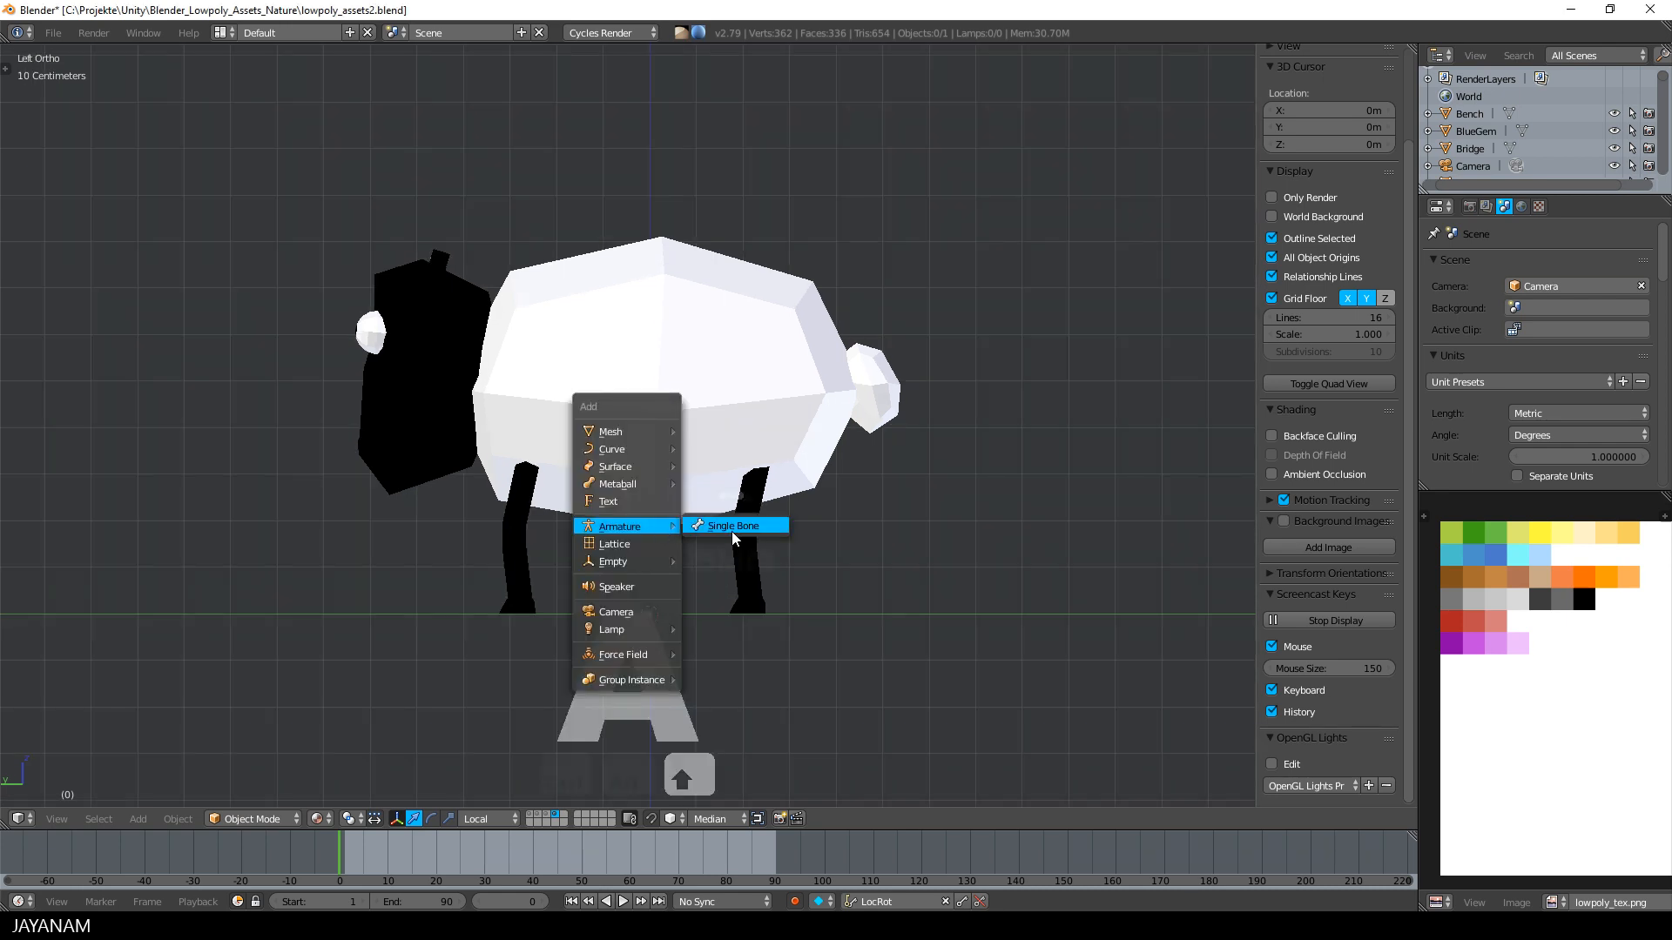
Add a Single Bone armature at the origin by the sheep's feet.
left_click(731, 524)
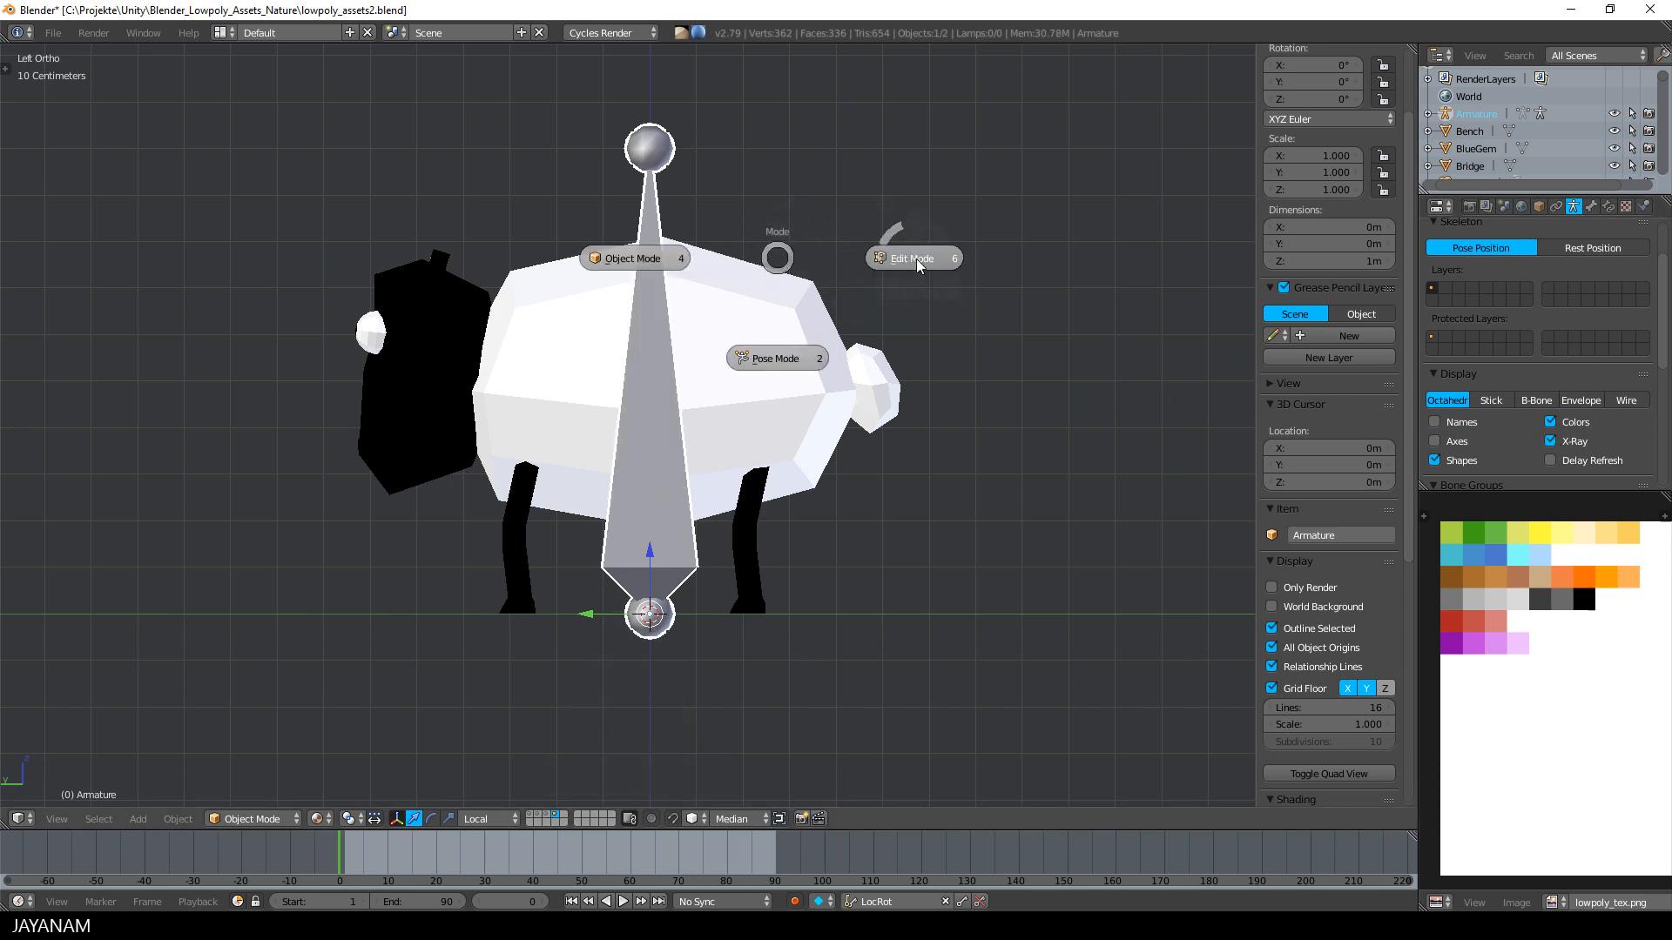
In Edit Mode, lay the bone horizontally and extrude a three-bone chain through the body to the head.
left_click(909, 258)
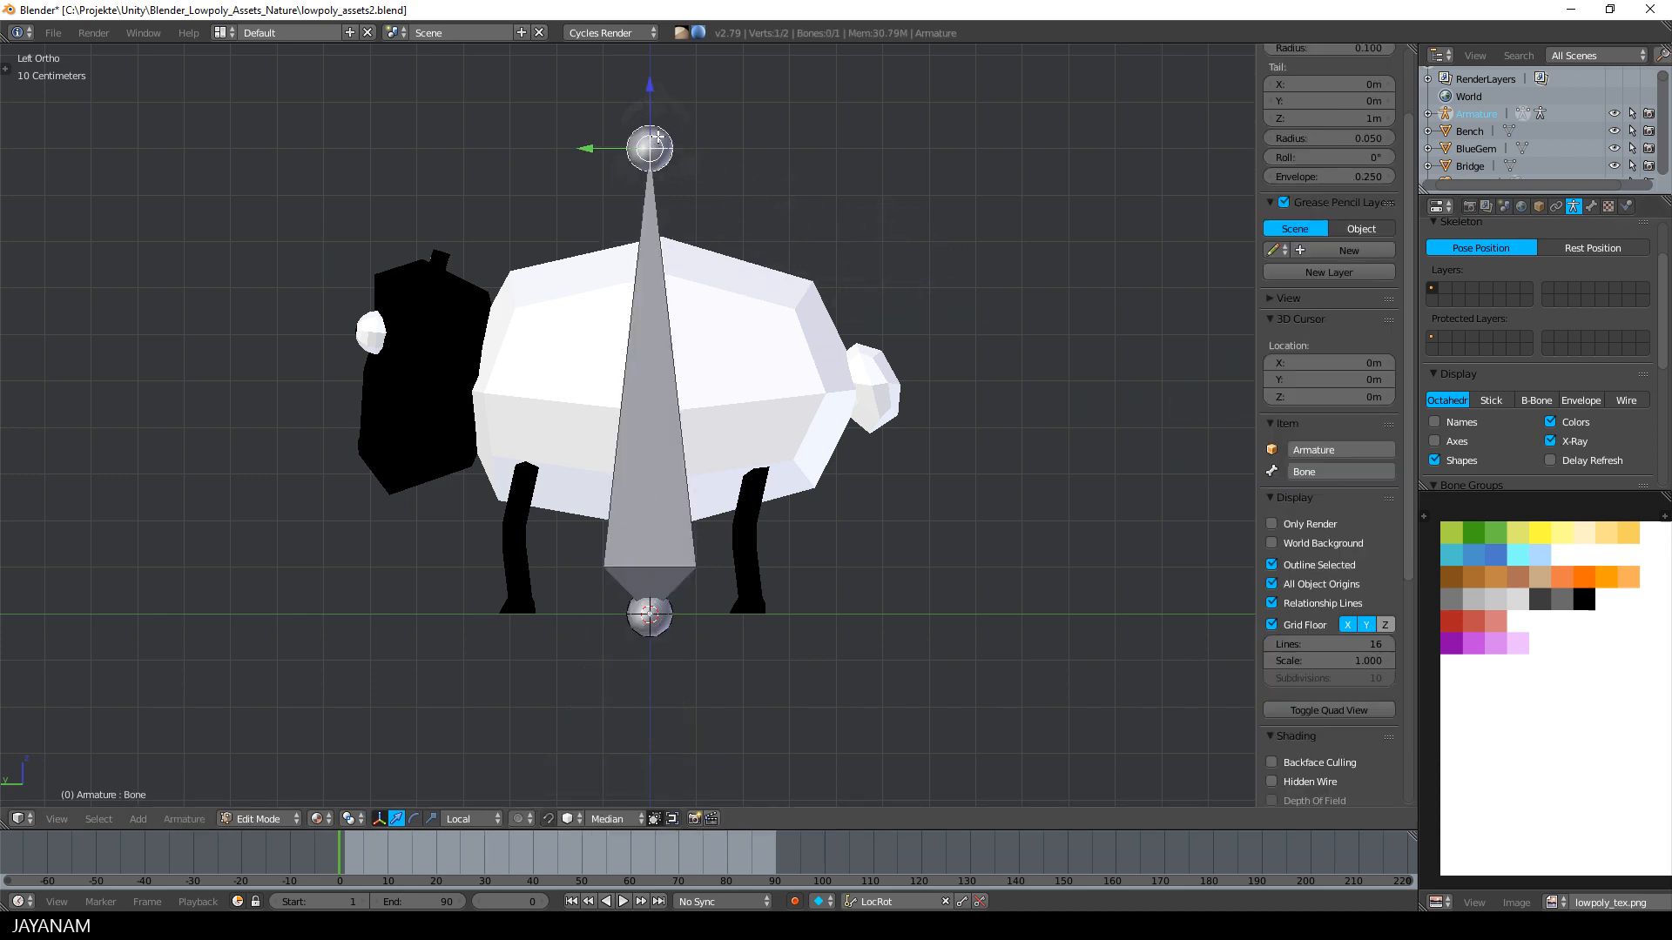
key("g")
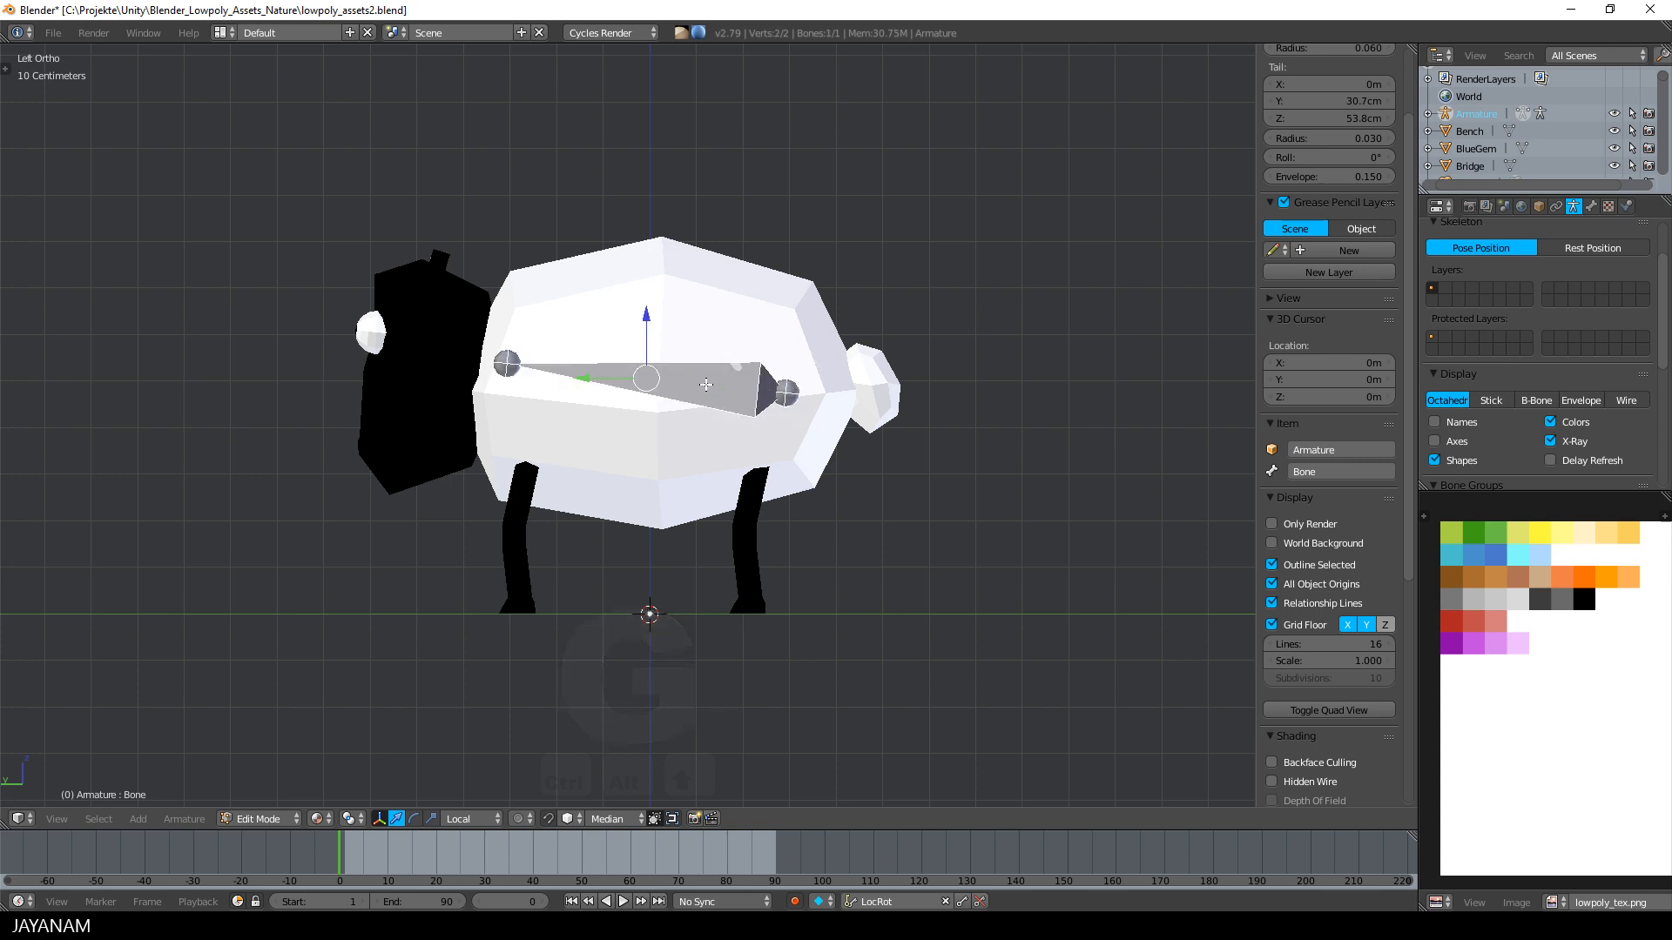
key("w")
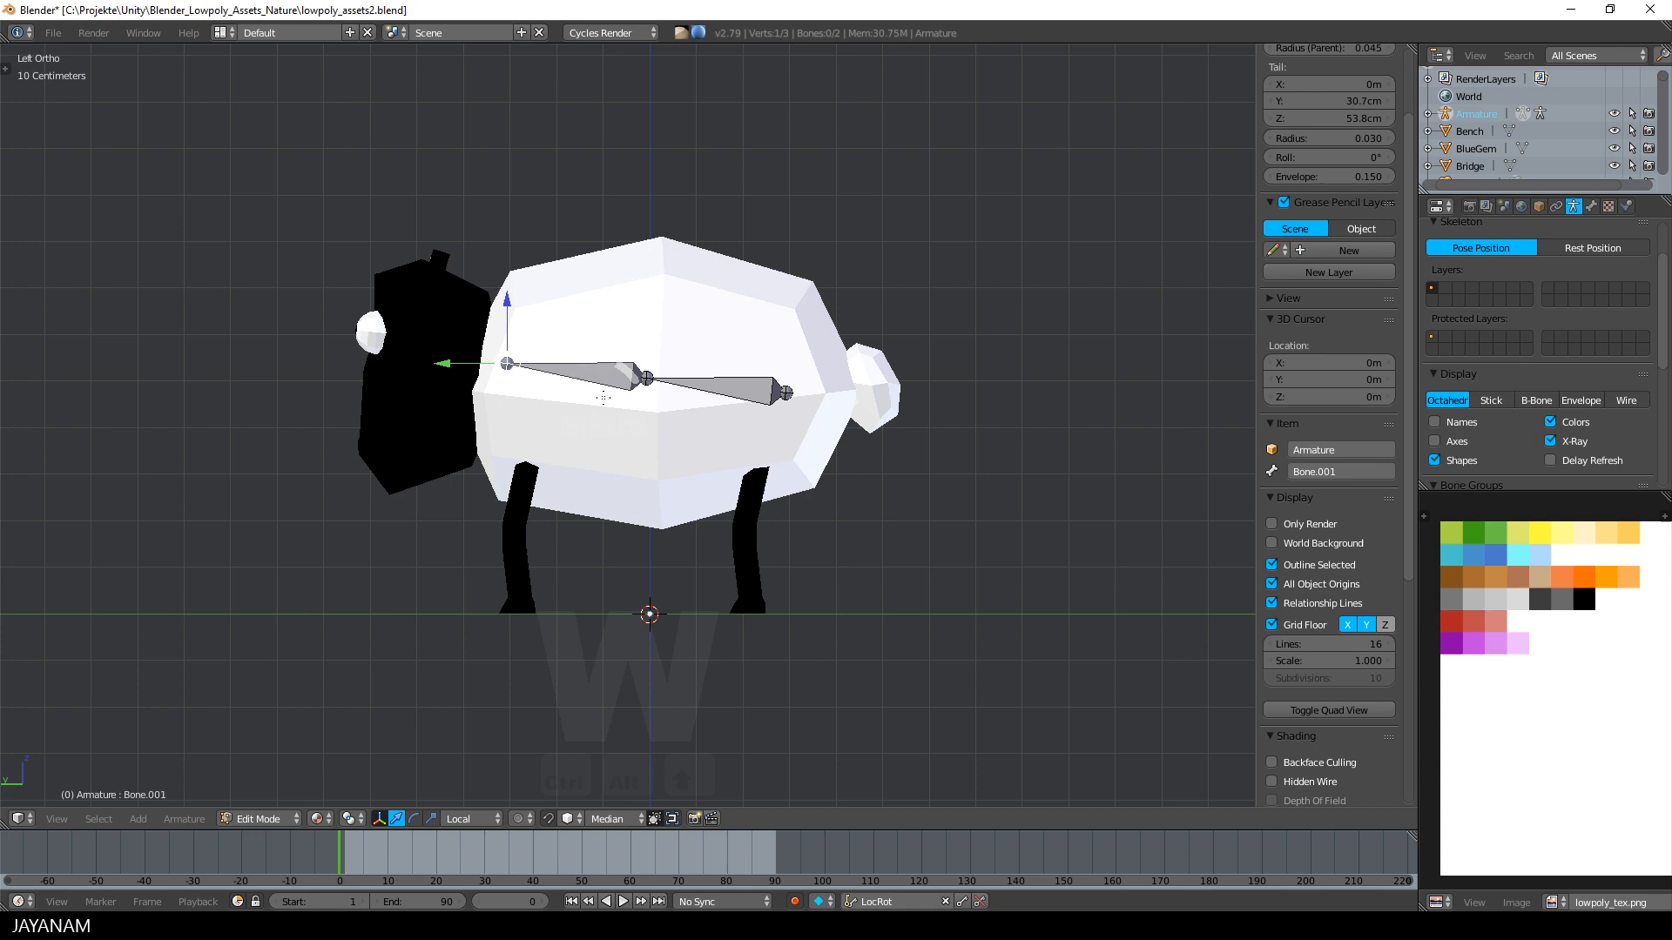
key("e")
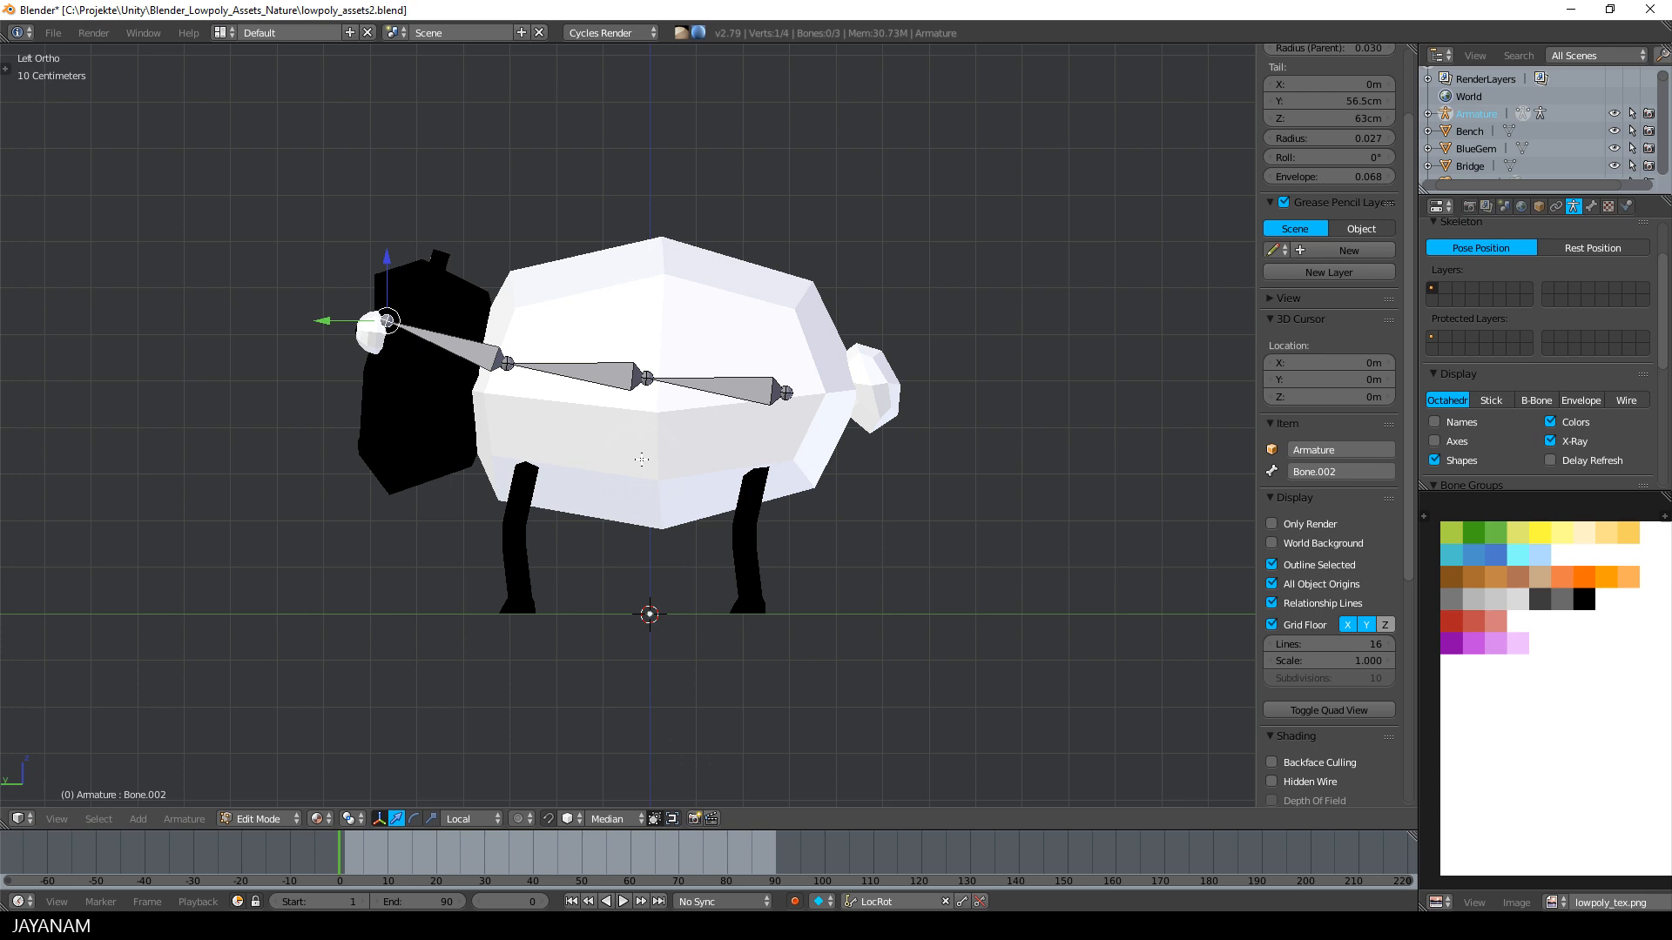
mouse_move(524, 472)
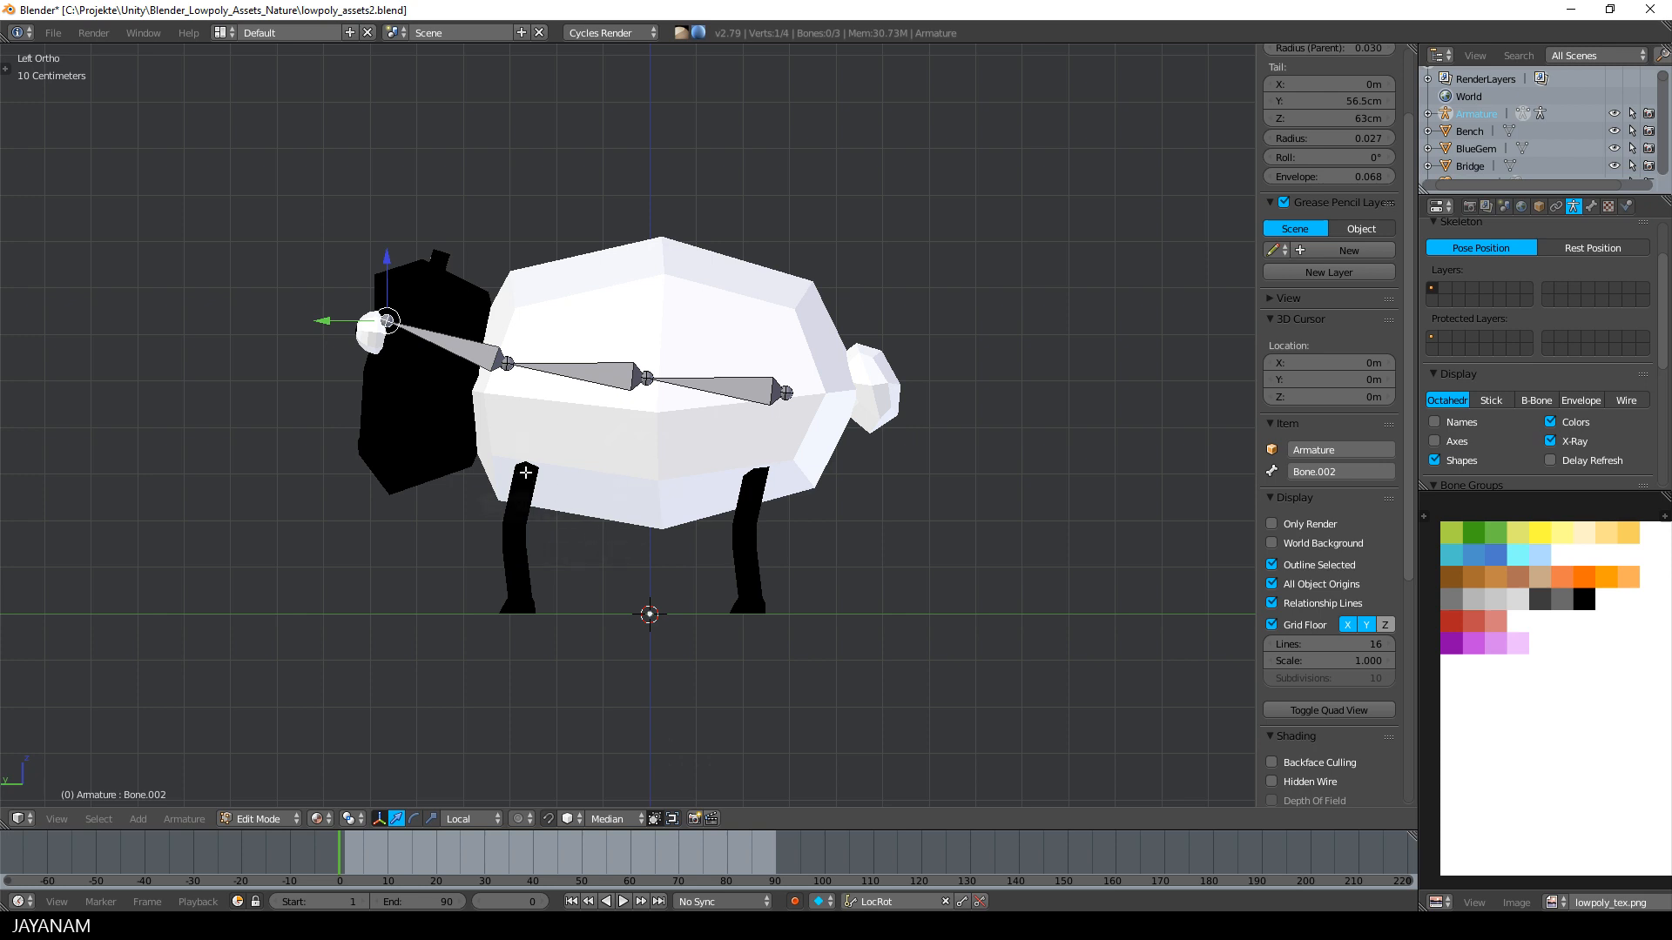
Place the 3D cursor at the front leg top, add a two-bone leg chain and view it from behind.
left_click(512, 519)
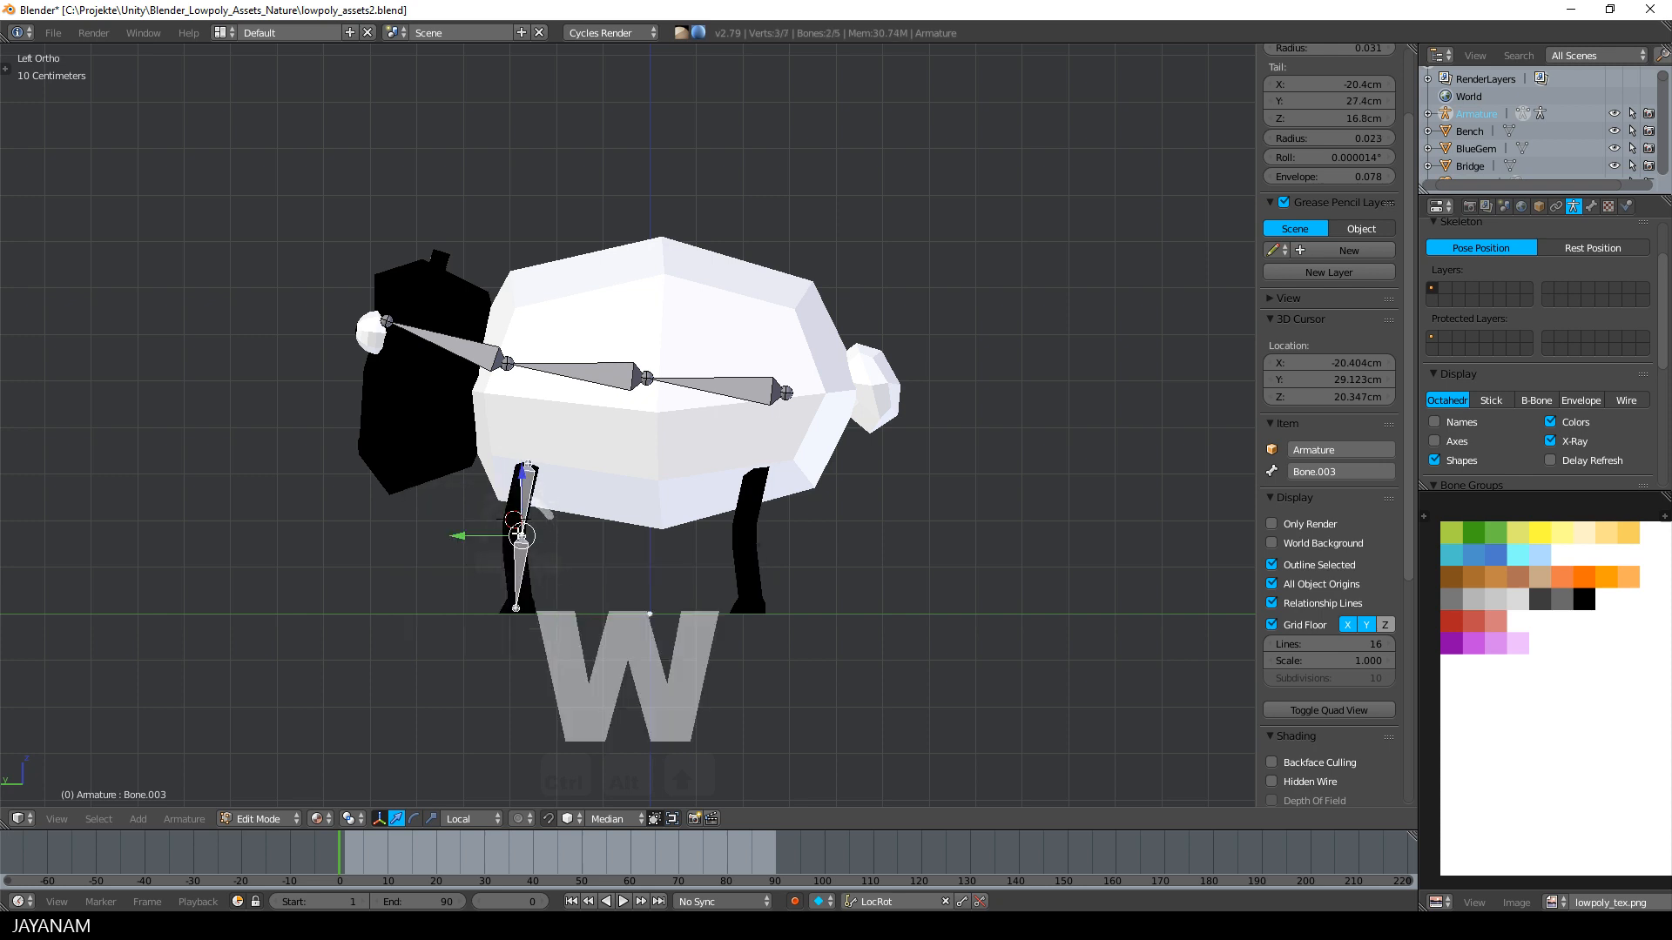
key("g")
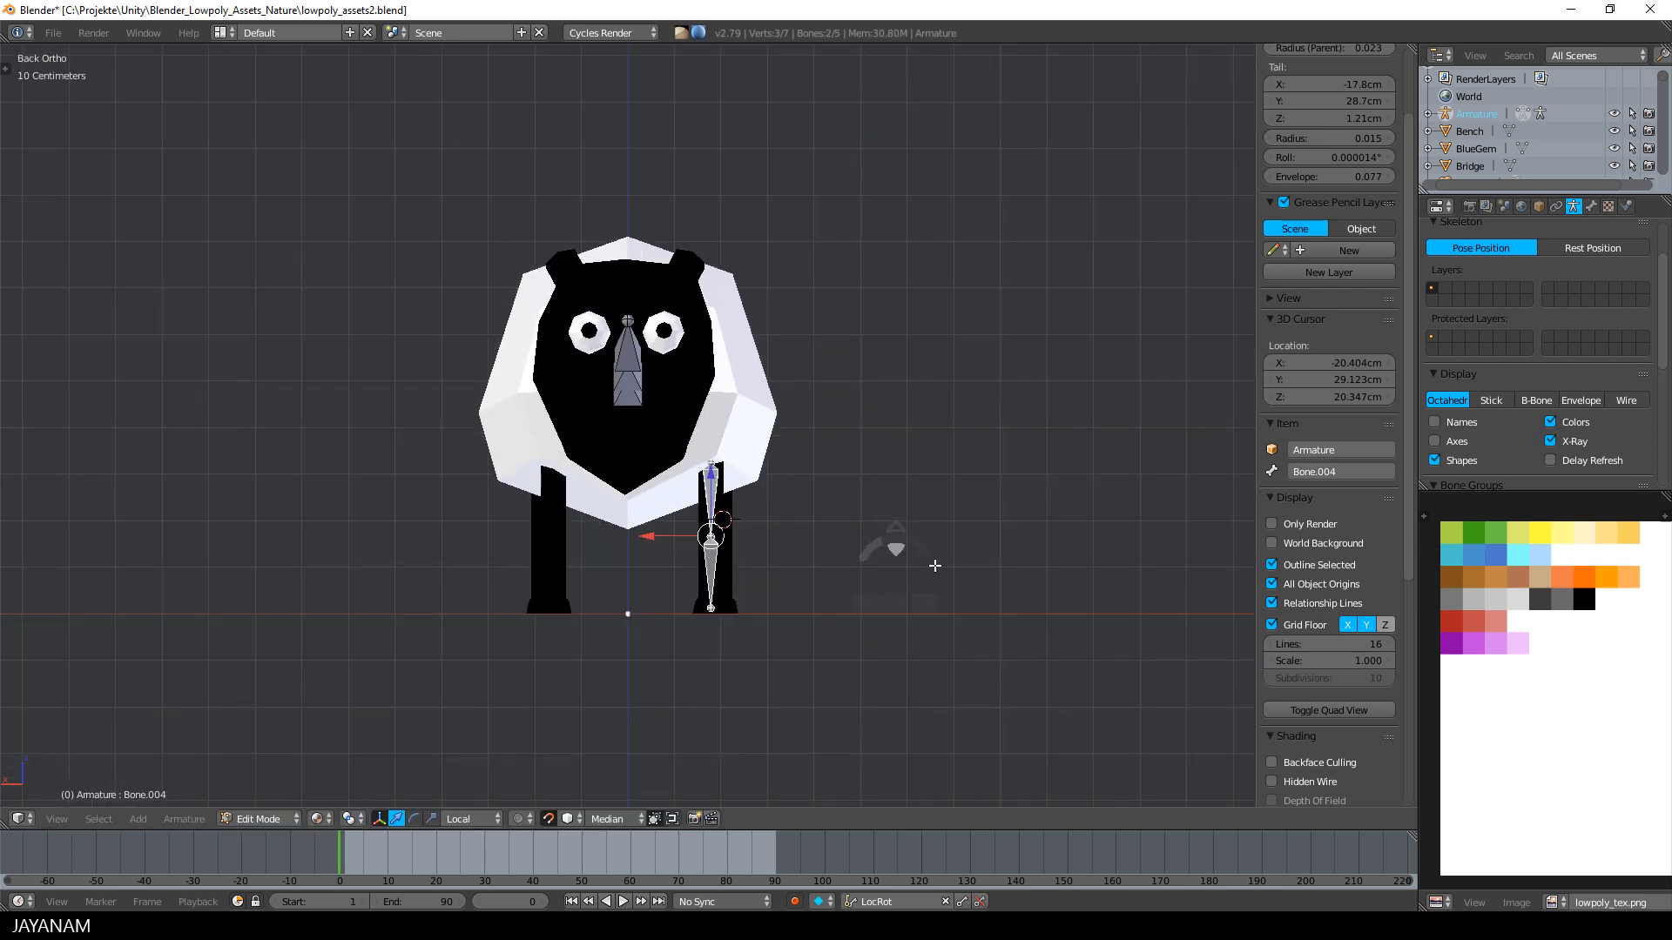
Duplicate the two front leg bones and move the copy into the opposite front leg.
key("d")
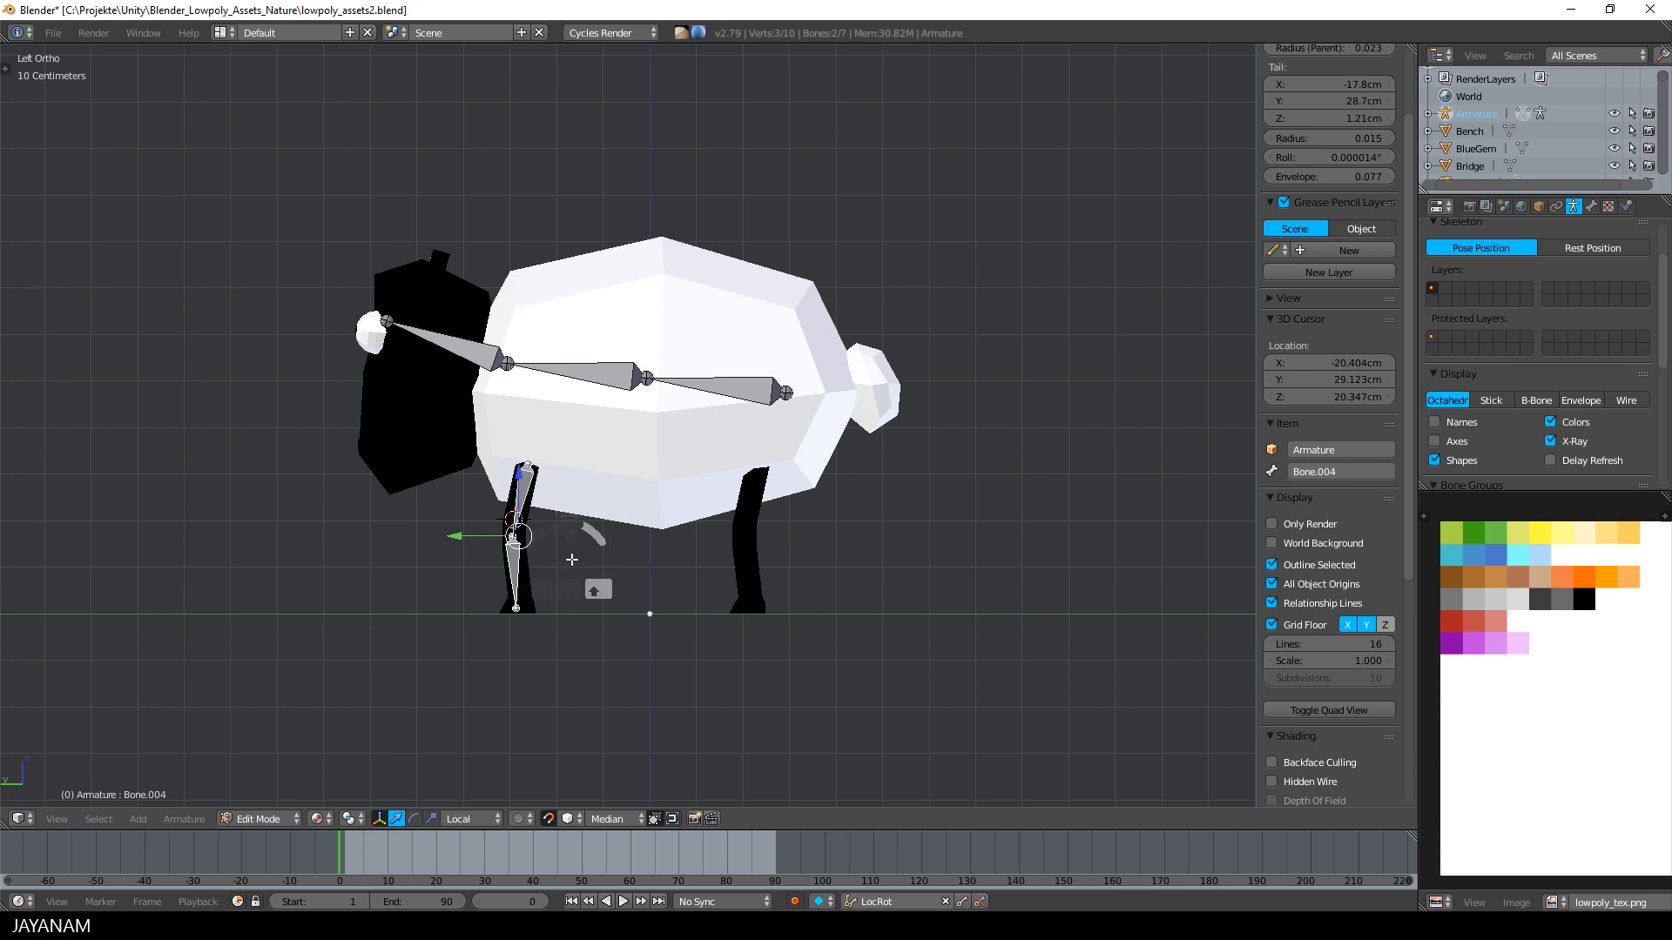
key("d")
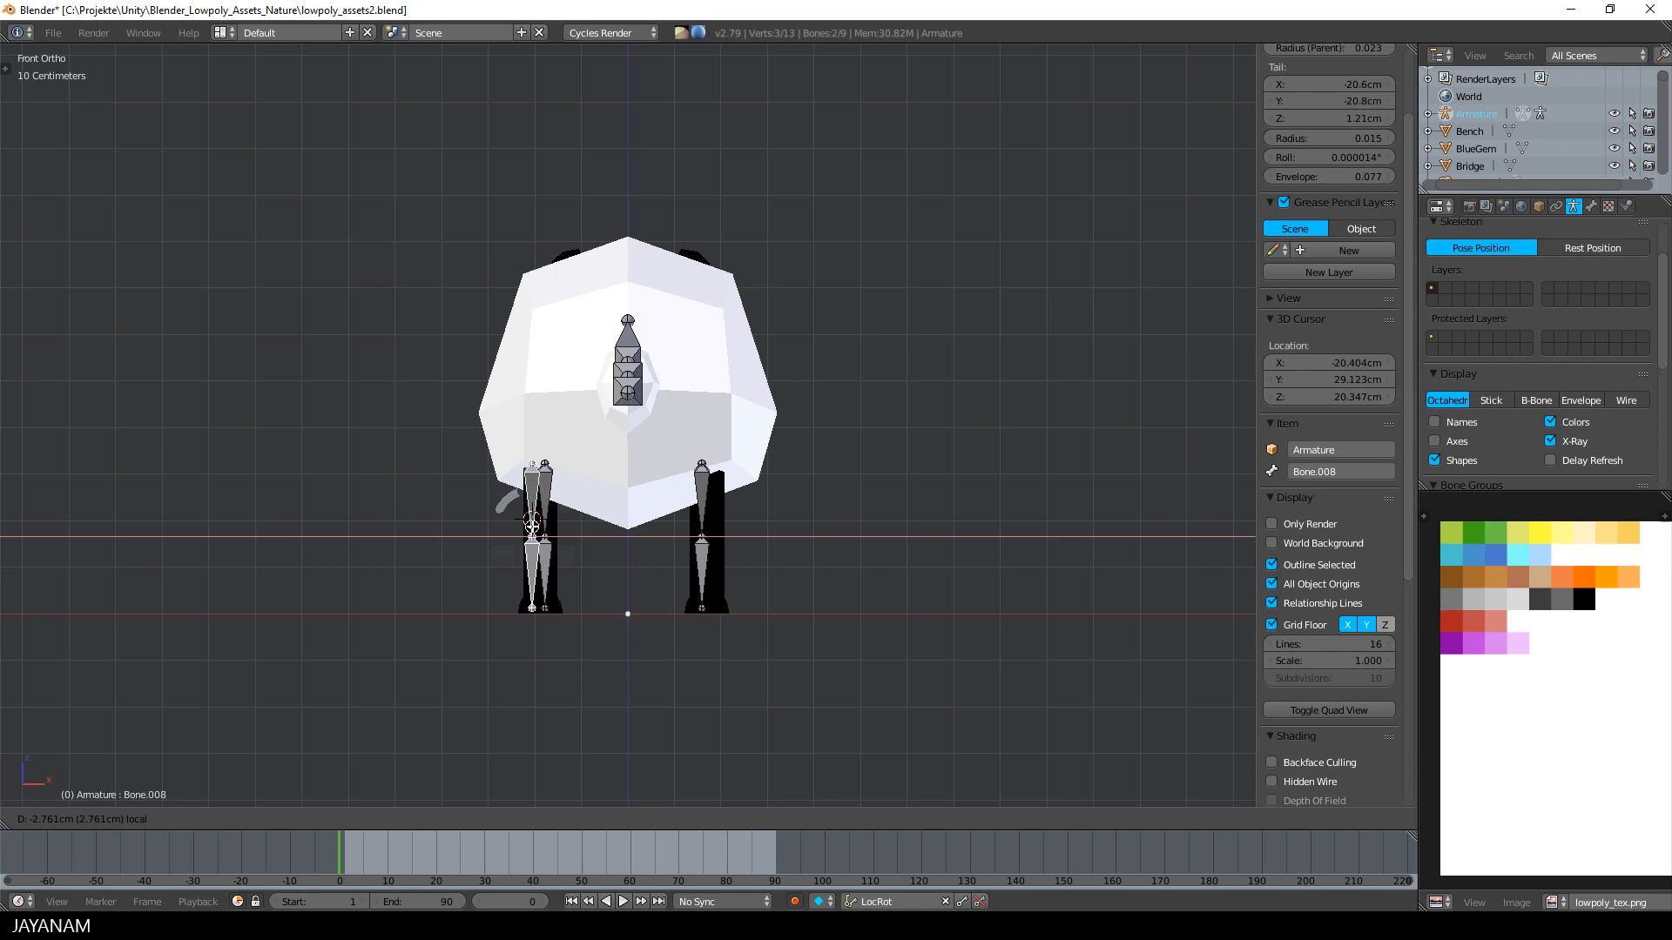
key("d")
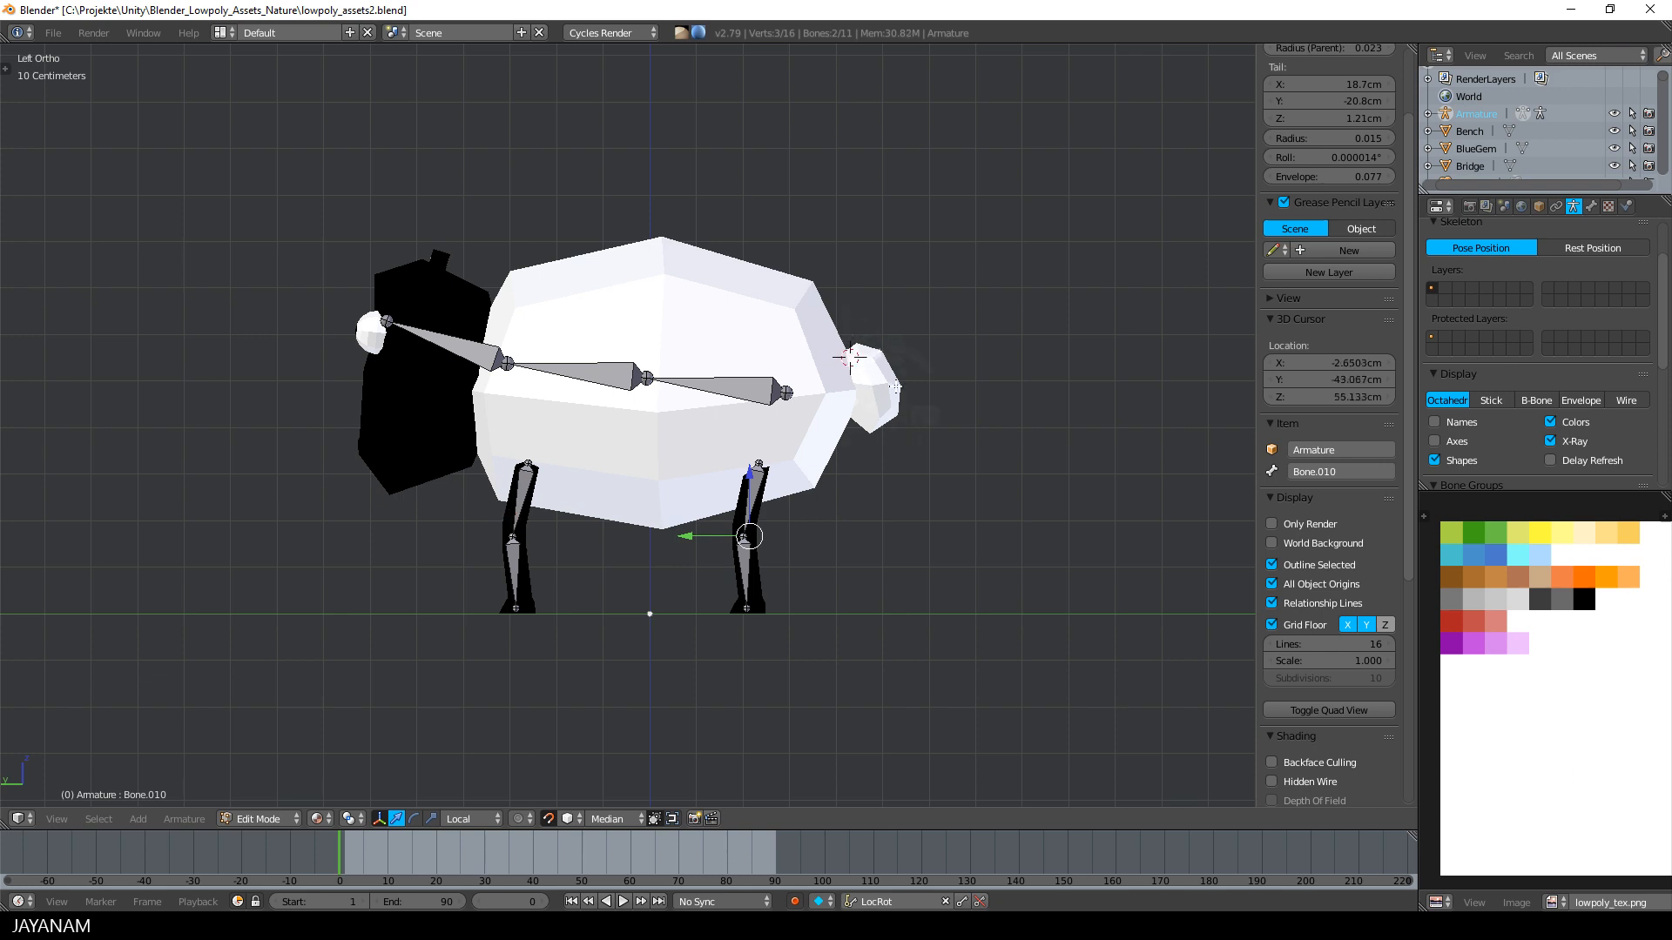
Add a tail bone at the sheep's rear and select all twelve bones.
key("a")
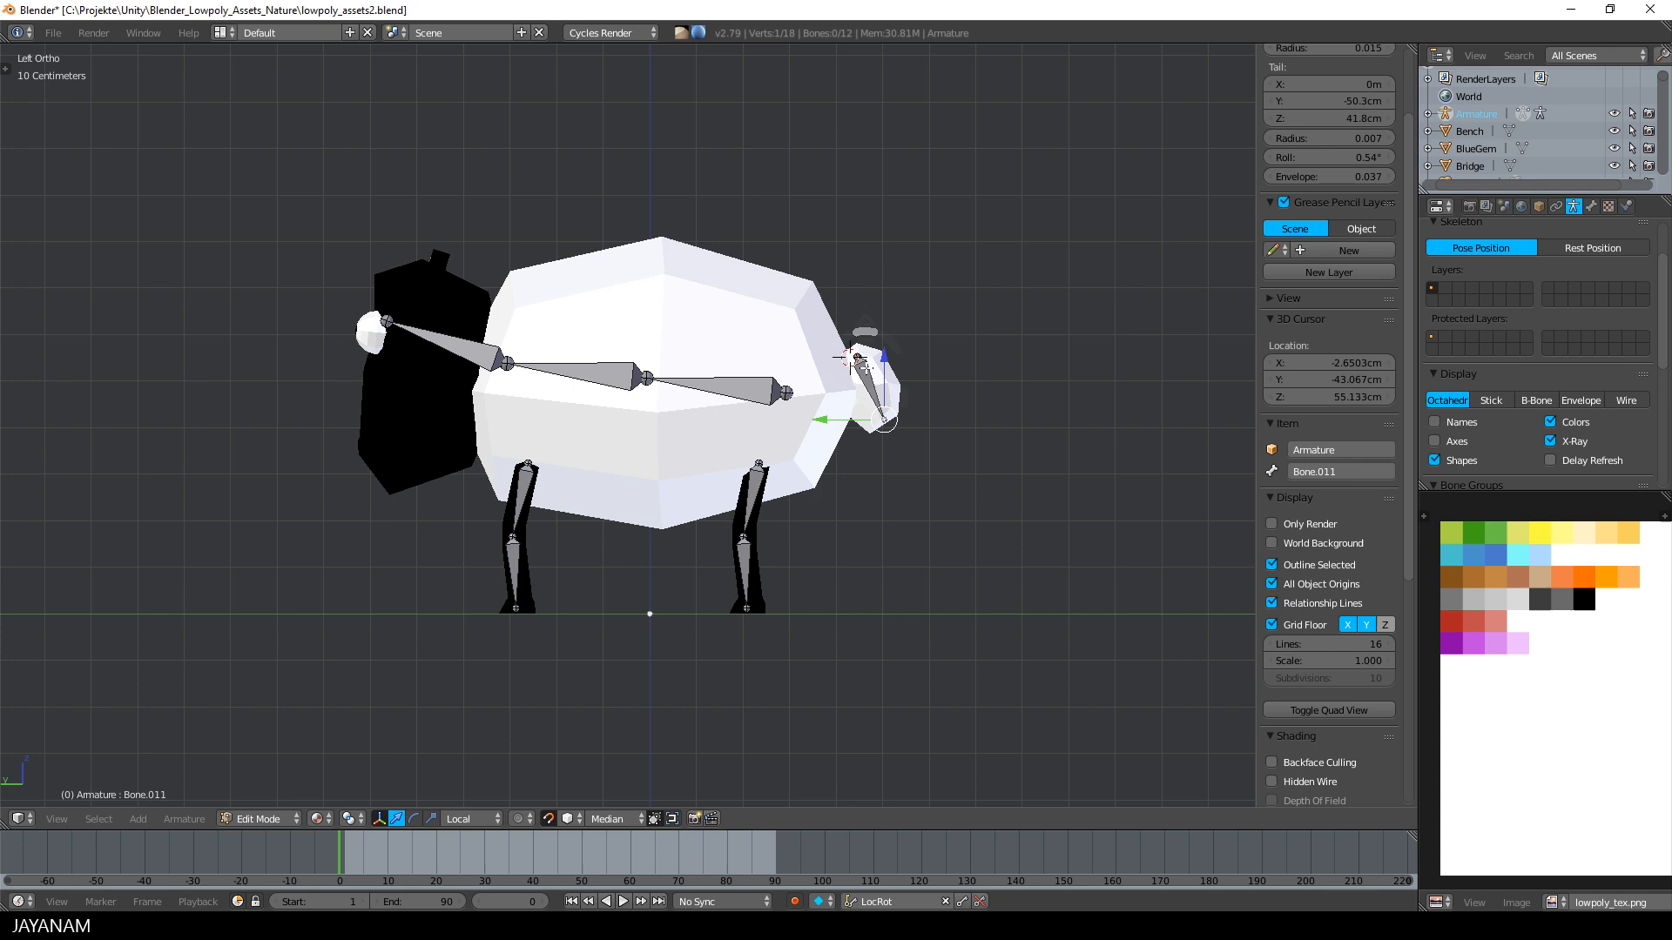
key("a")
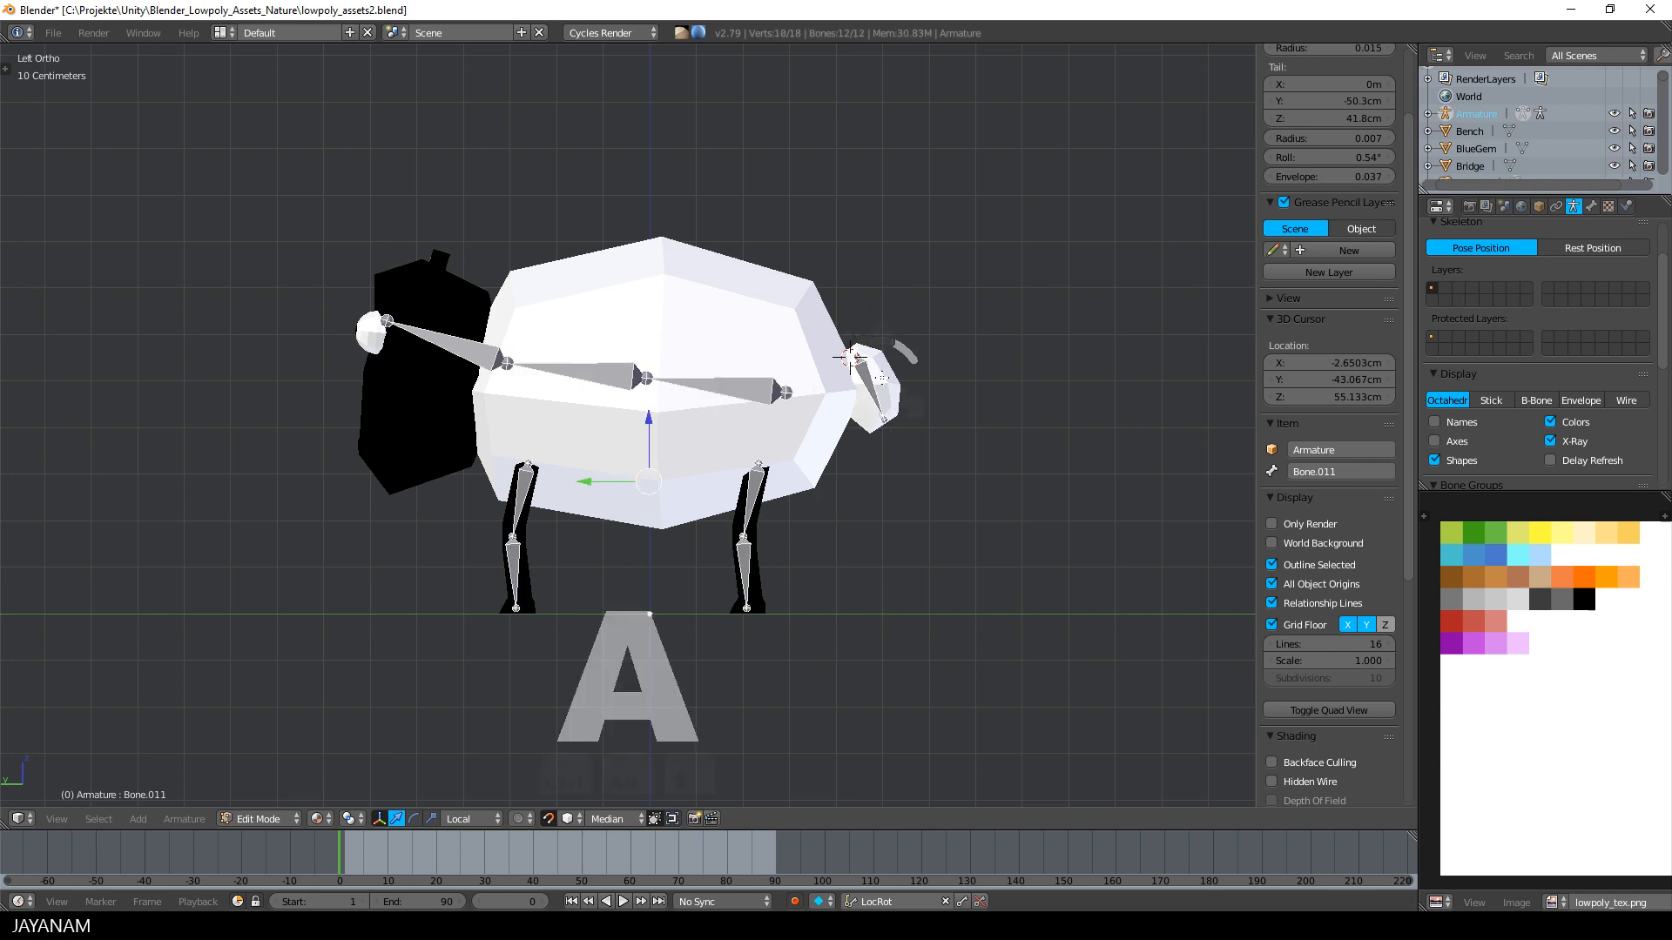
Recalculate the roll of all bones to the Global +Y Axis with Ctrl+N.
key("ctrl+n")
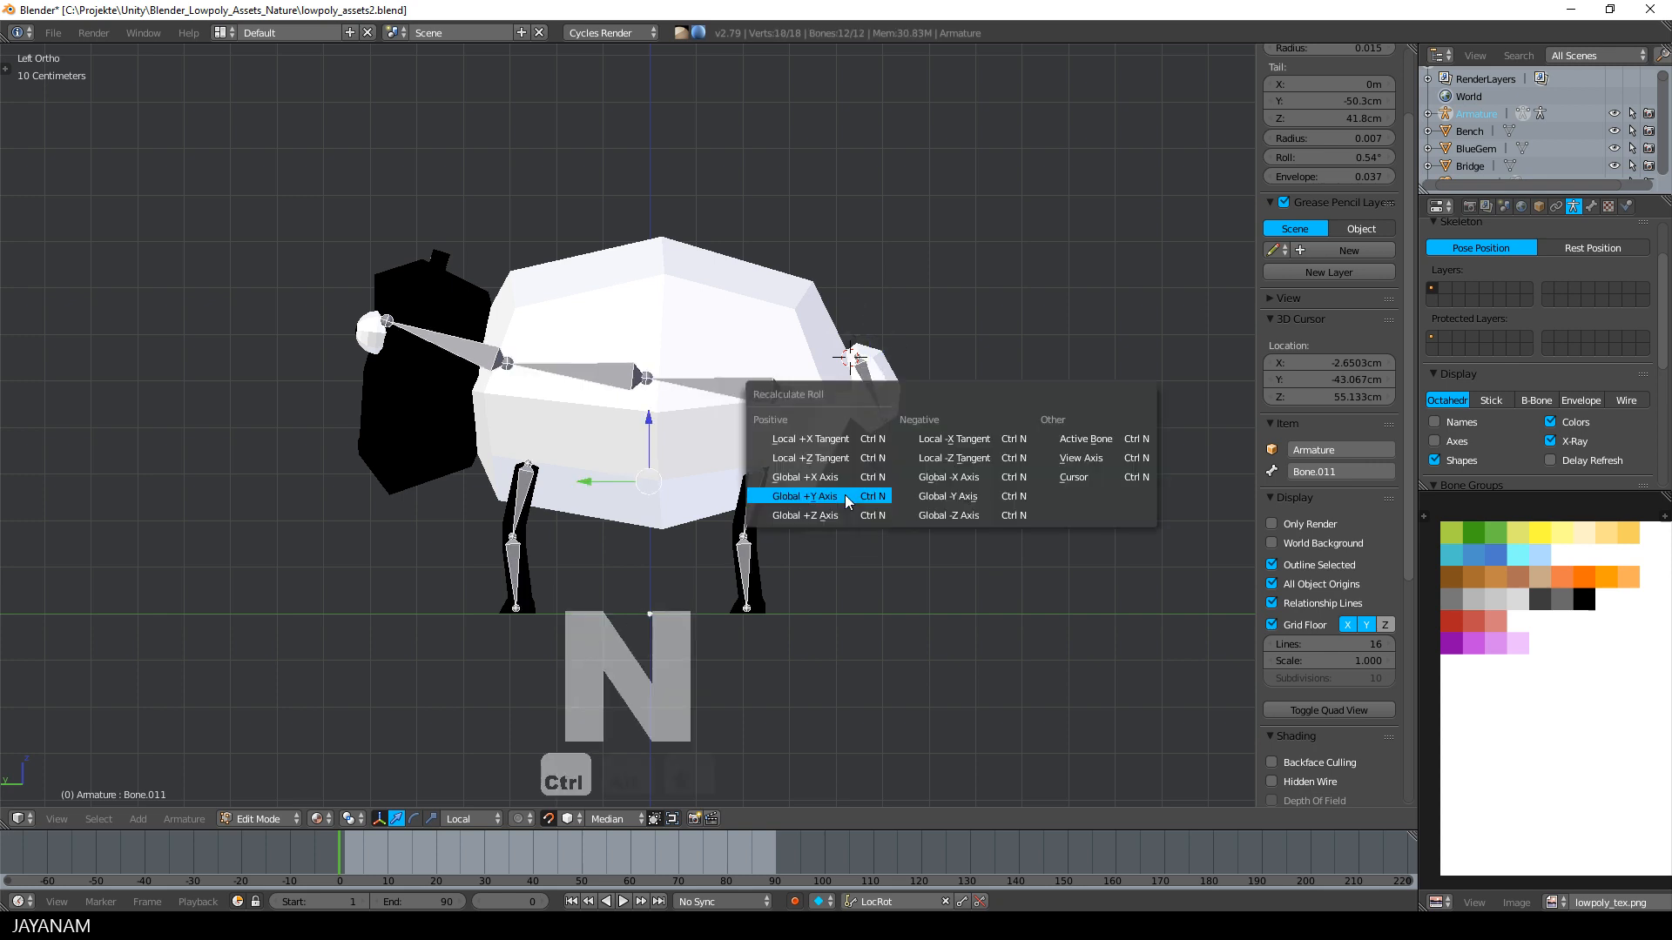
left_click(804, 496)
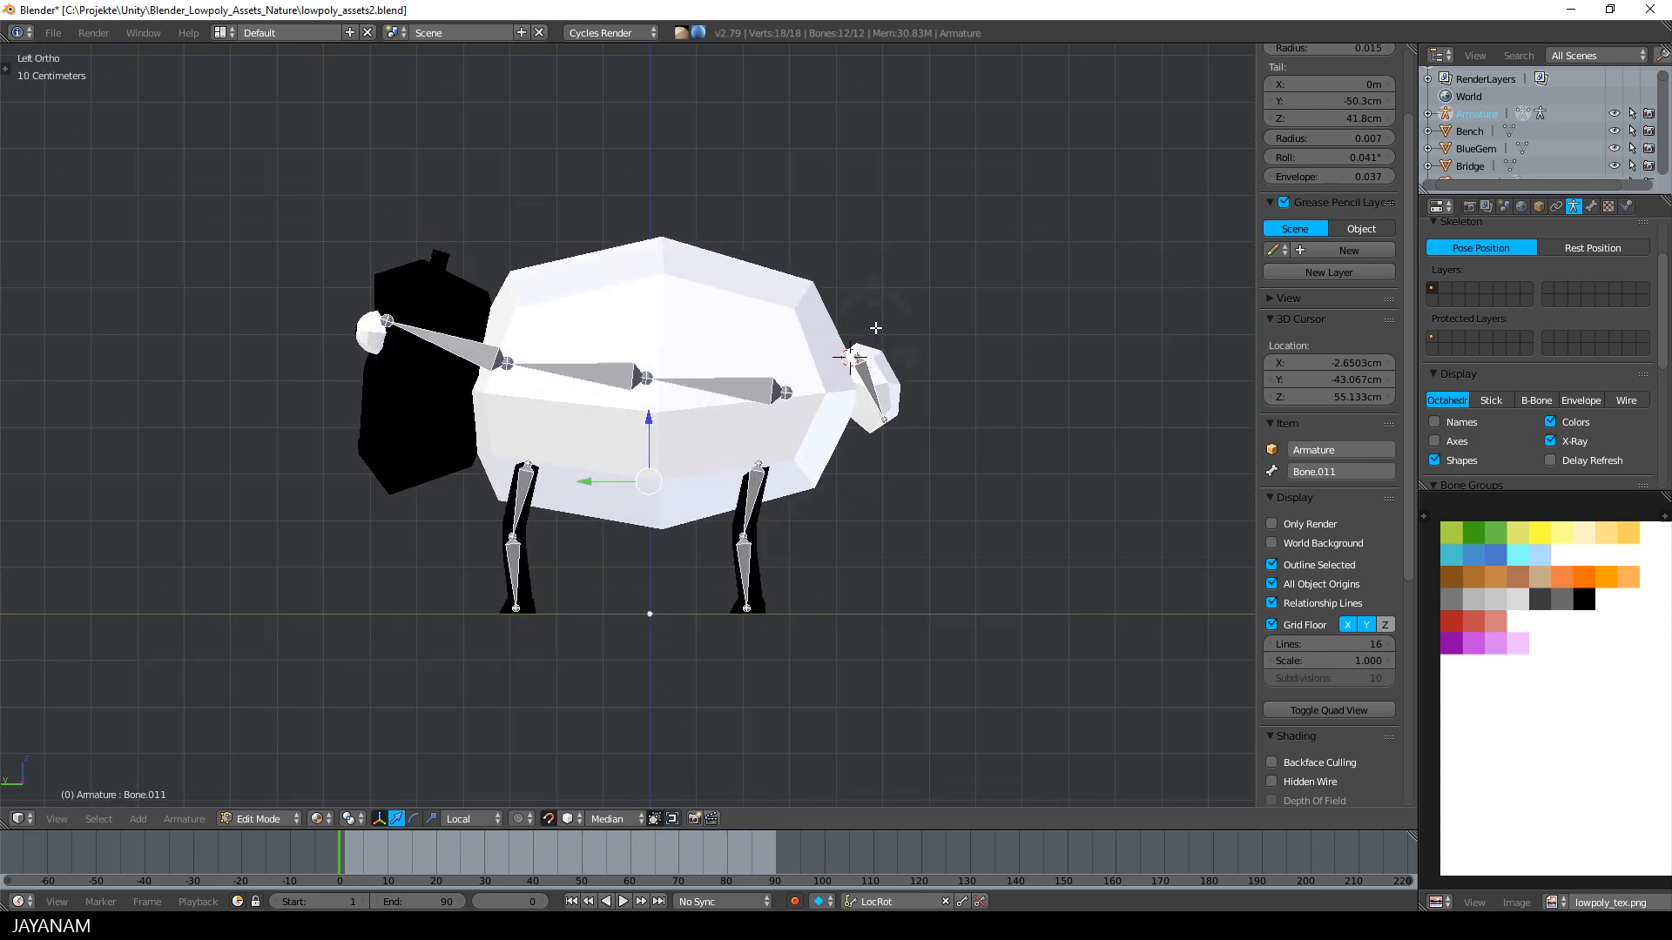
mouse_move(757, 331)
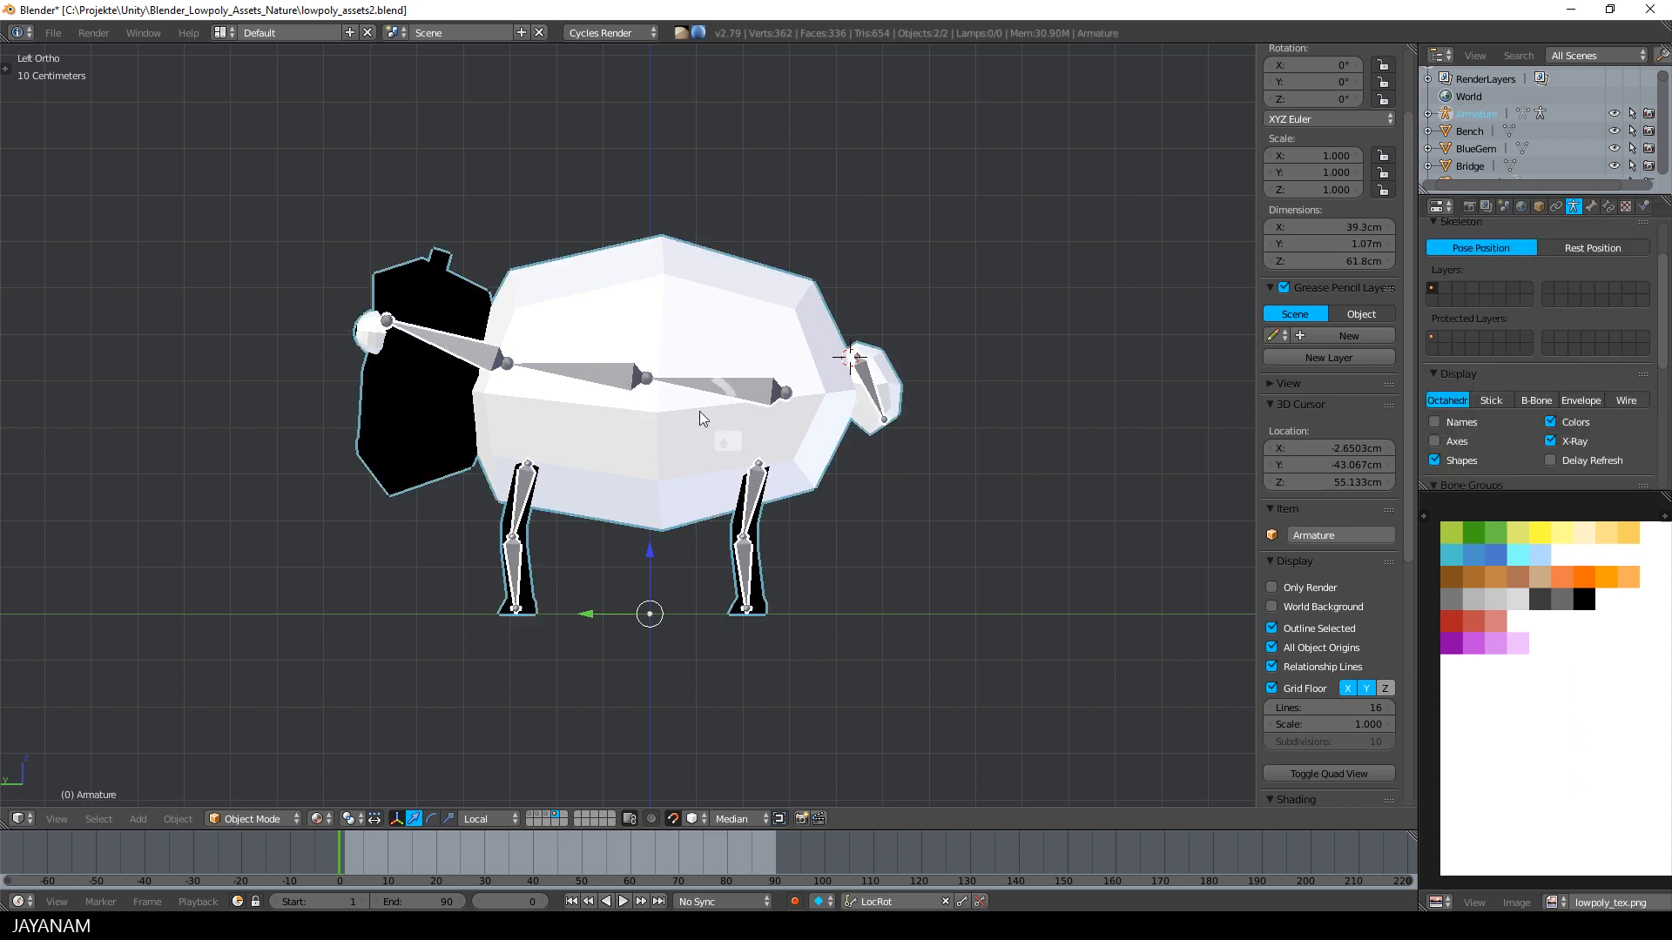
Parent the sheep mesh to the armature With Automatic Weights.
key("ctrl+p")
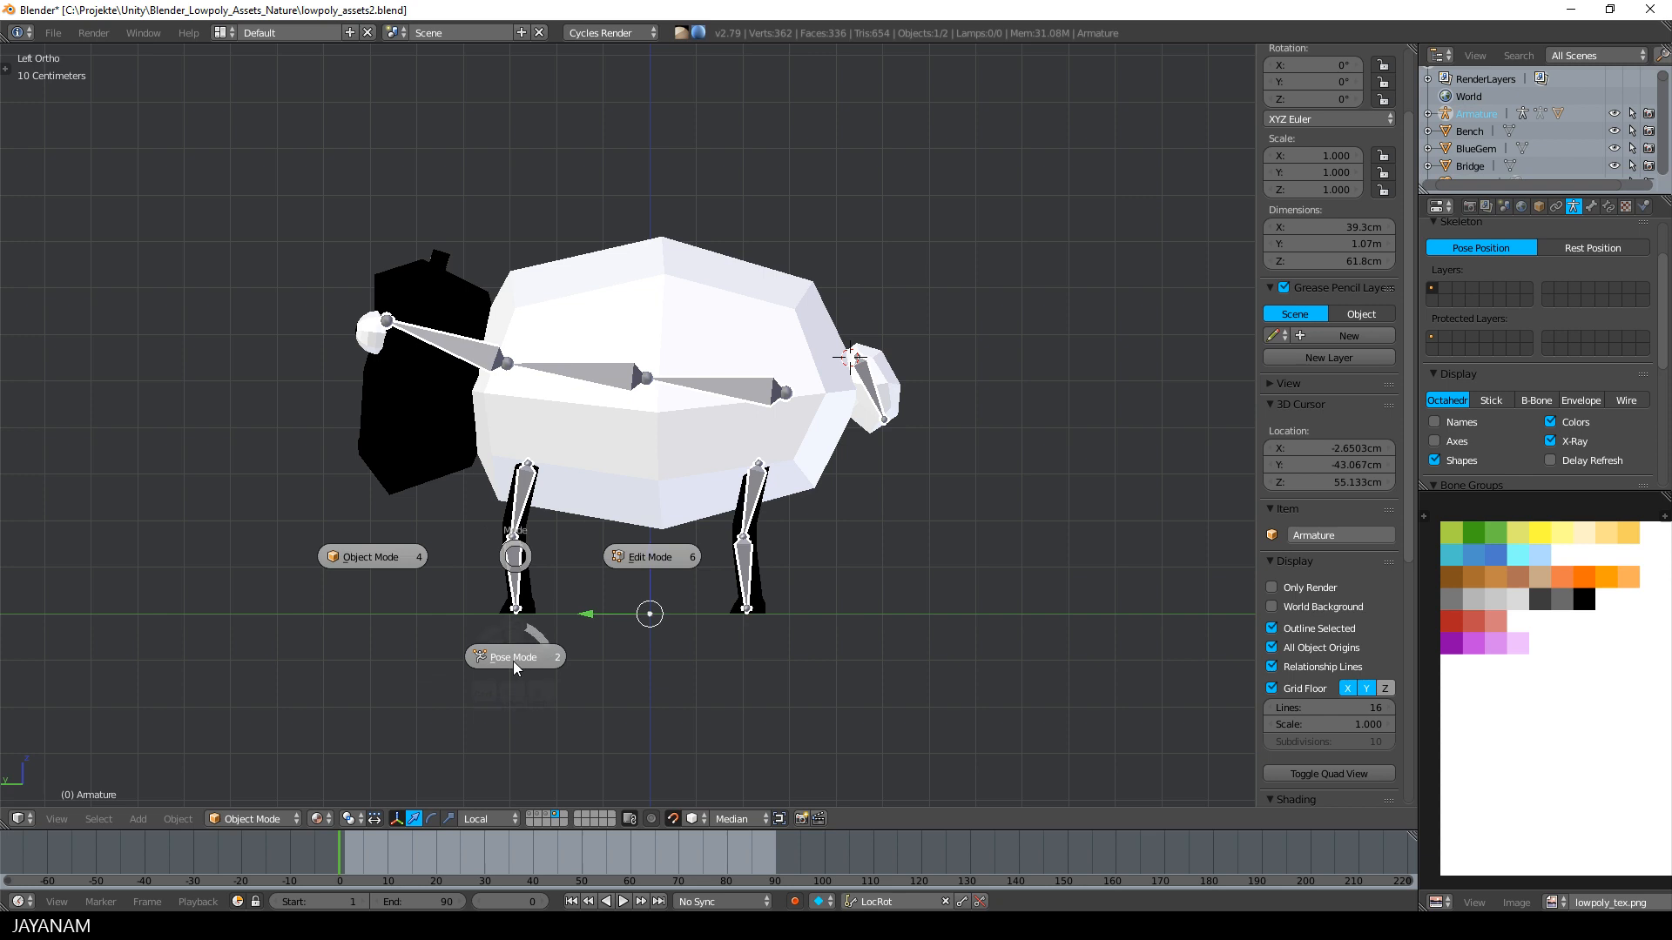
In Pose Mode, rotate a leg bone as a test, then clear all bone rotations back to rest.
left_click(512, 656)
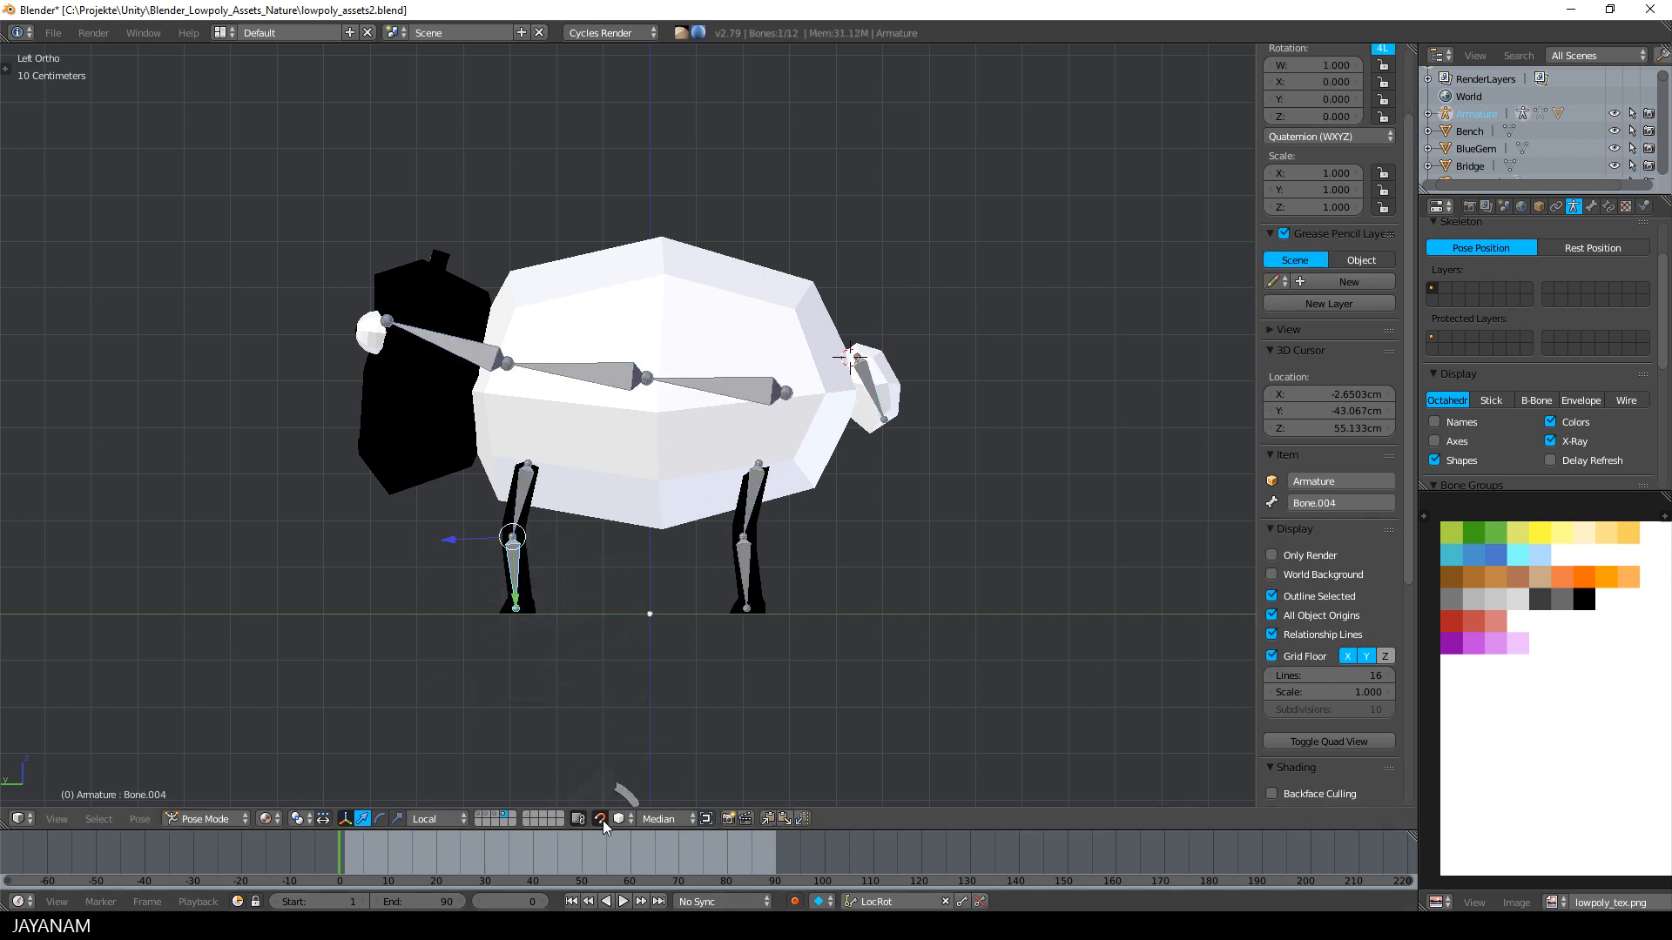
key("r")
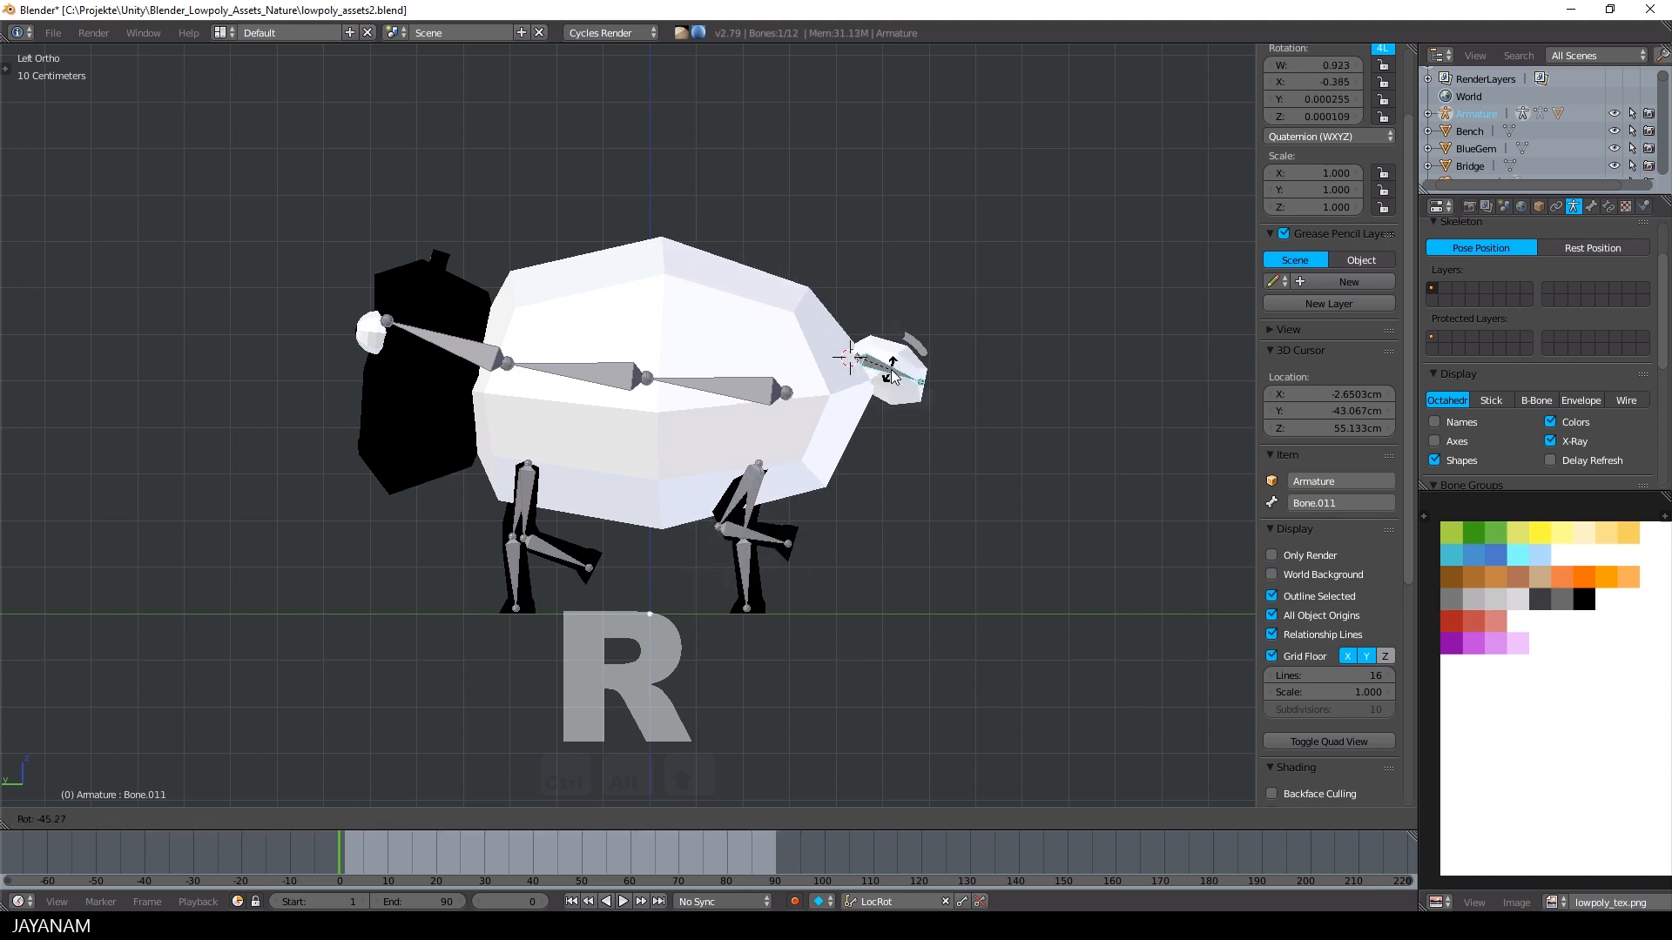
mouse_move(577, 376)
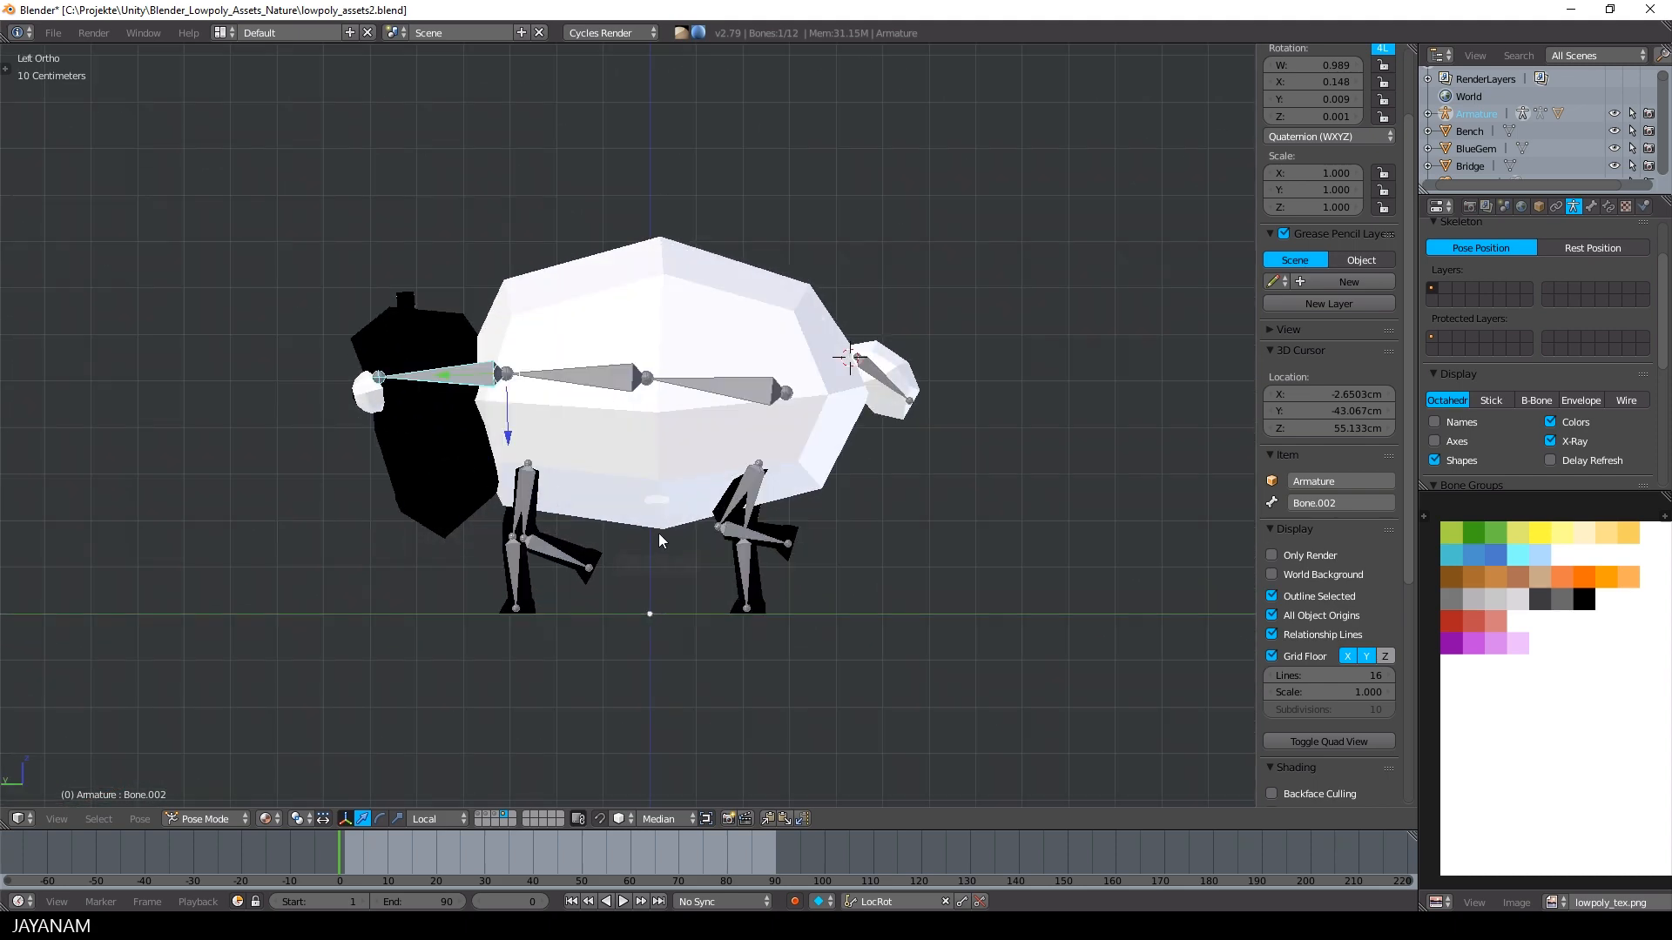
key("a")
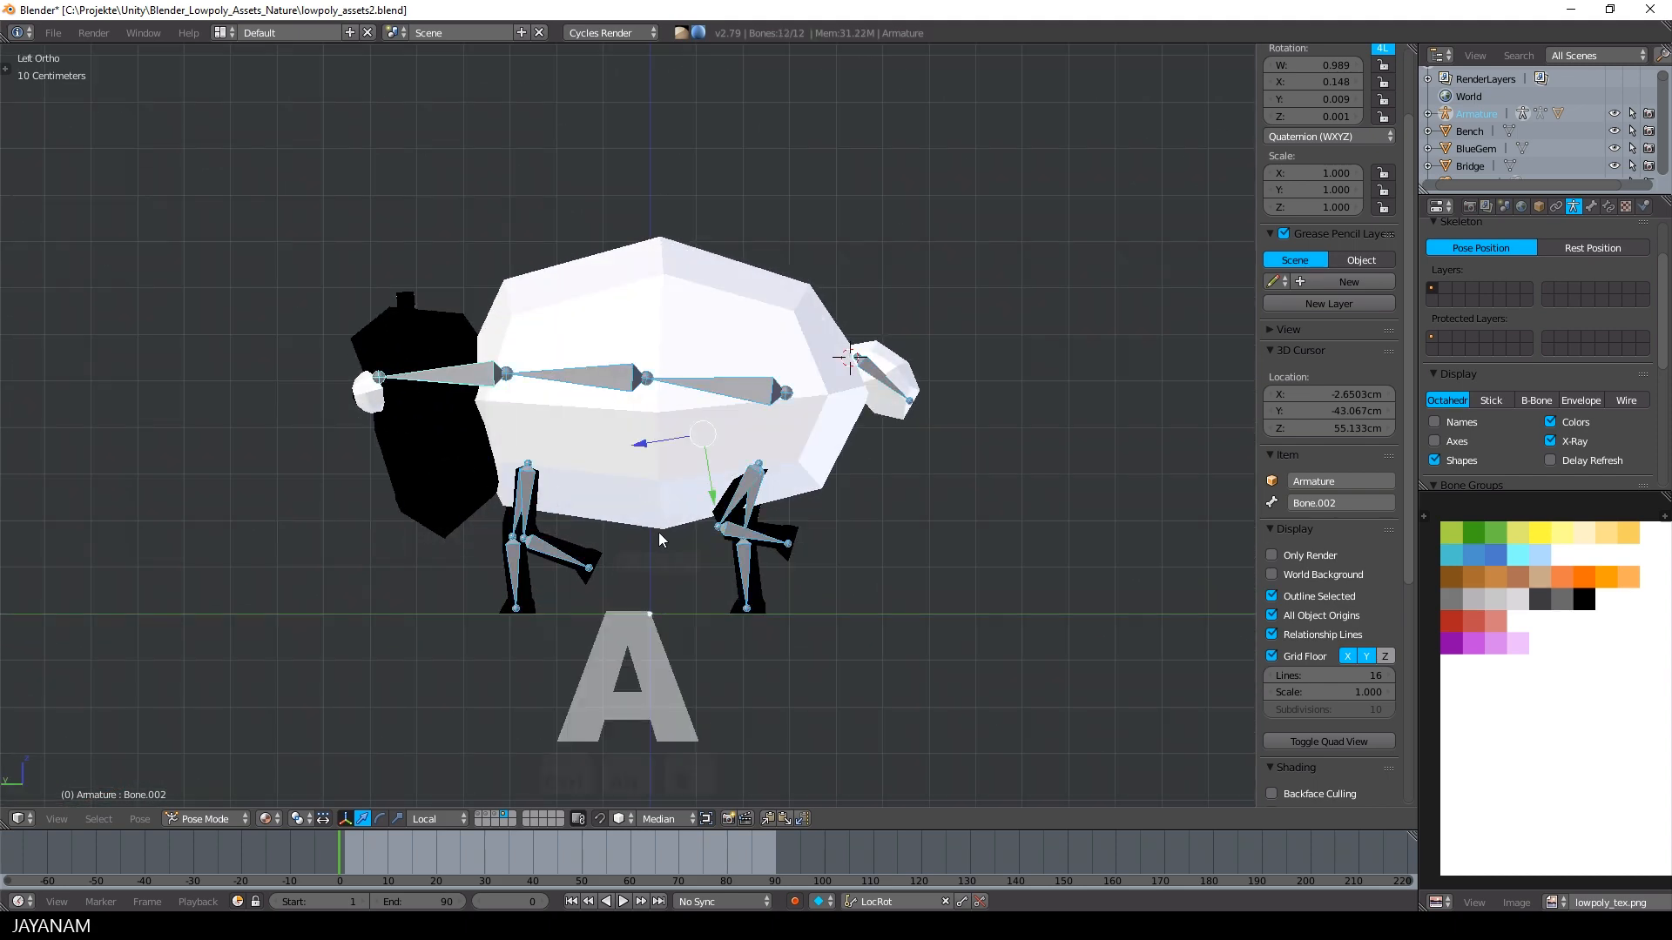
key("alt+r")
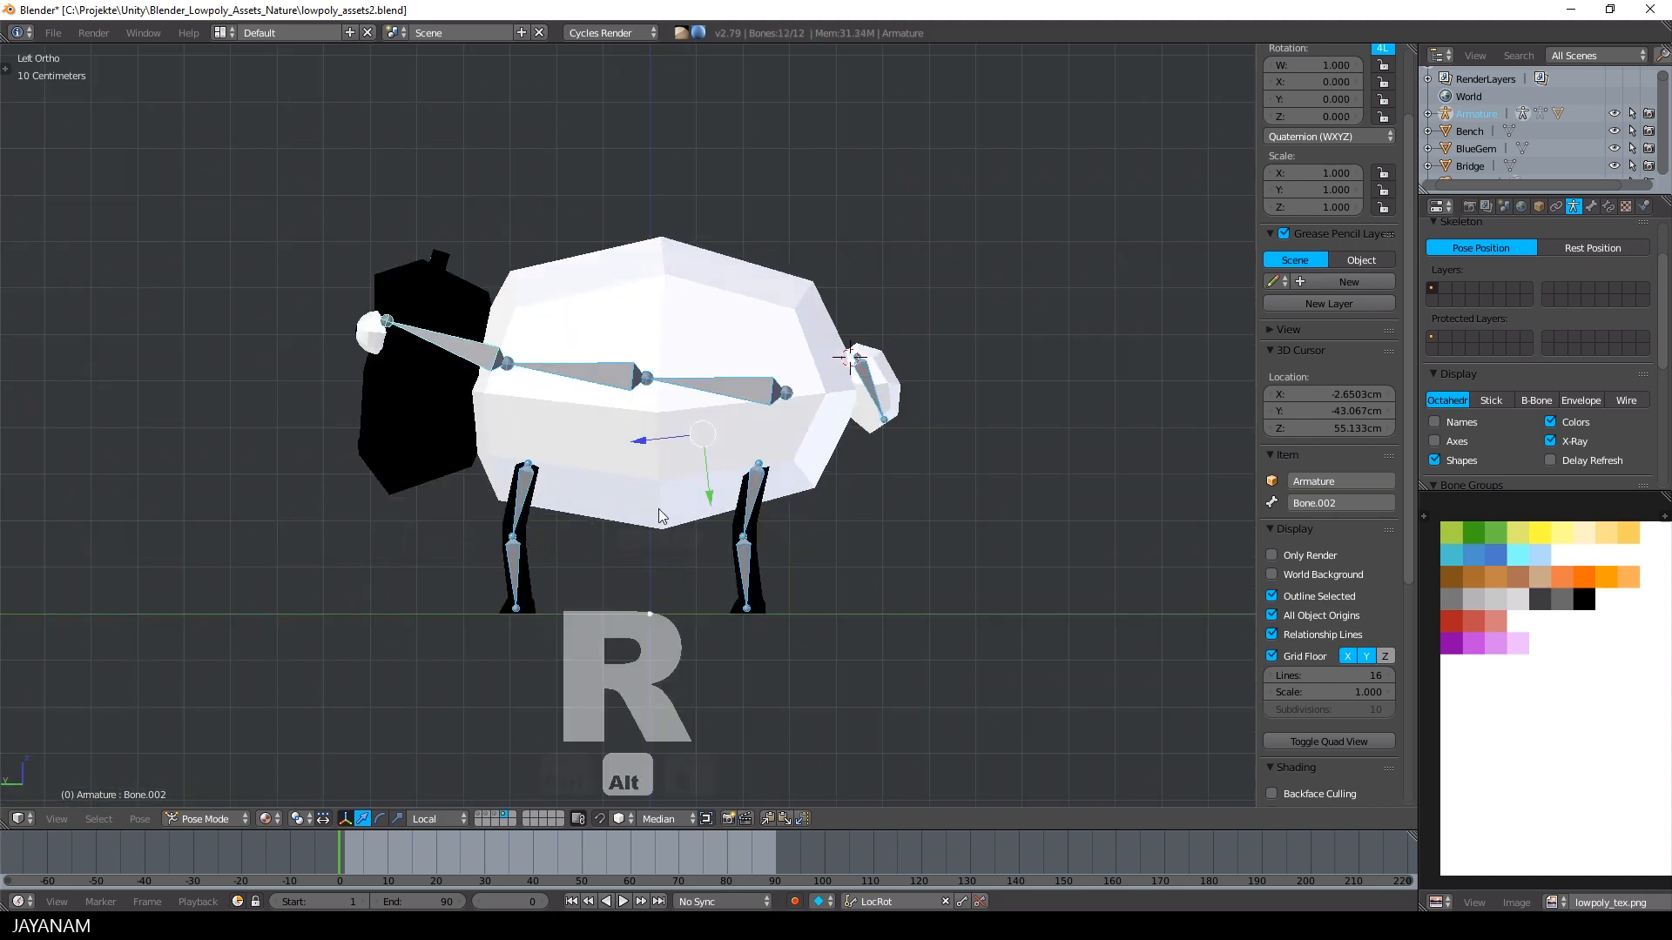